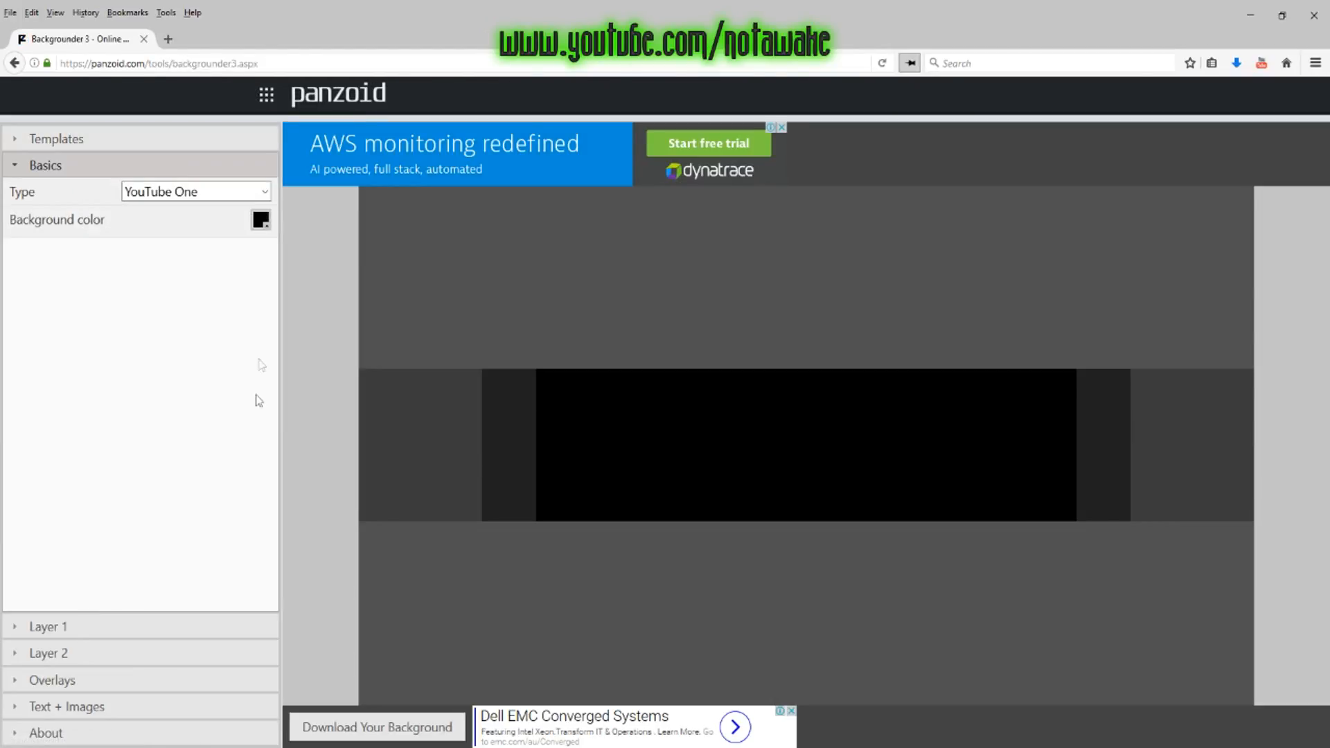
Step: Use the uploaded castle screenshot as Layer 2's background image, filling the canvas
left_click(196, 192)
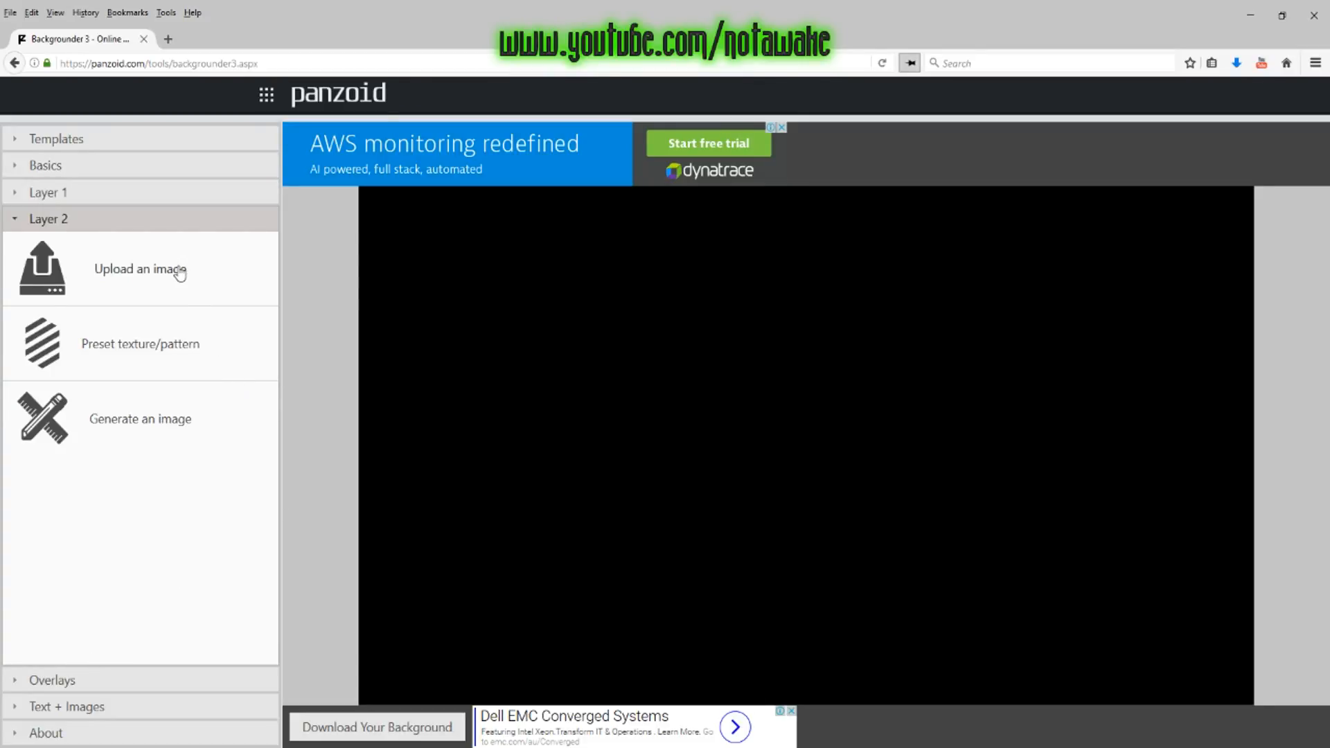
left_click(140, 269)
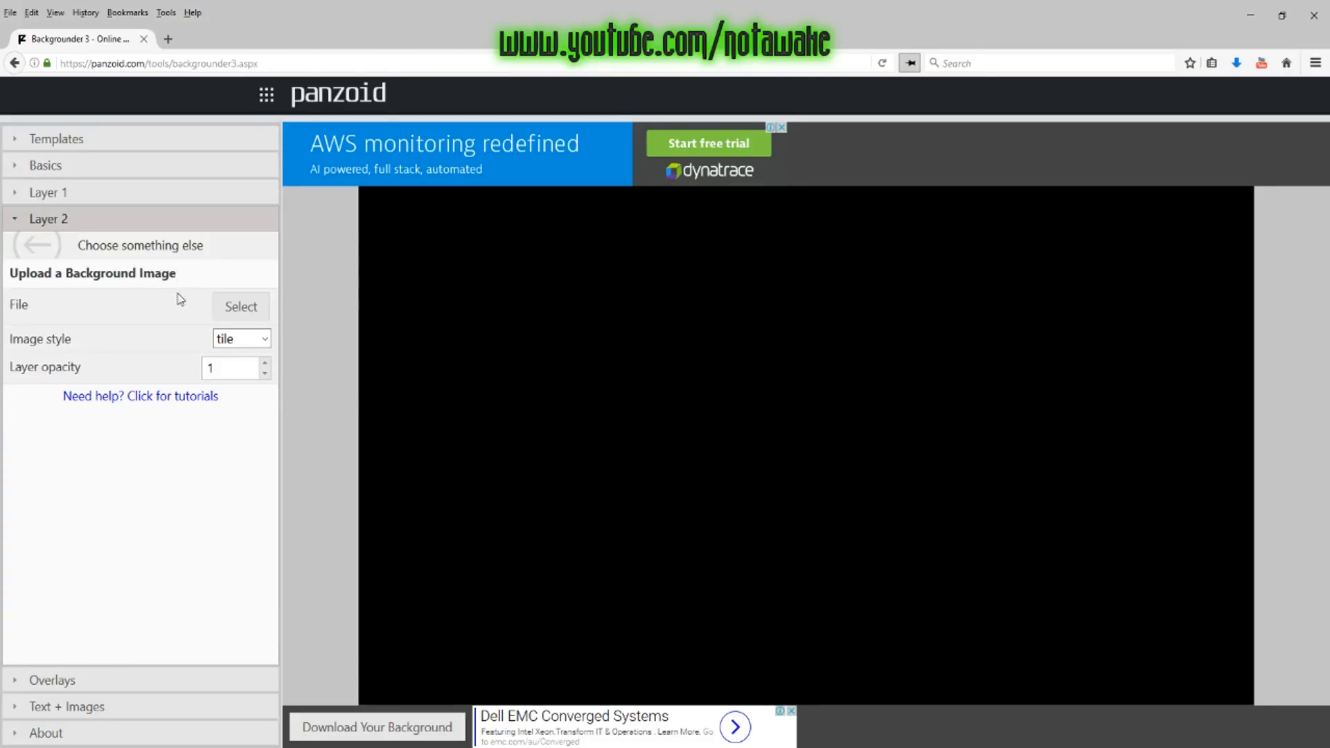
mouse_move(493, 381)
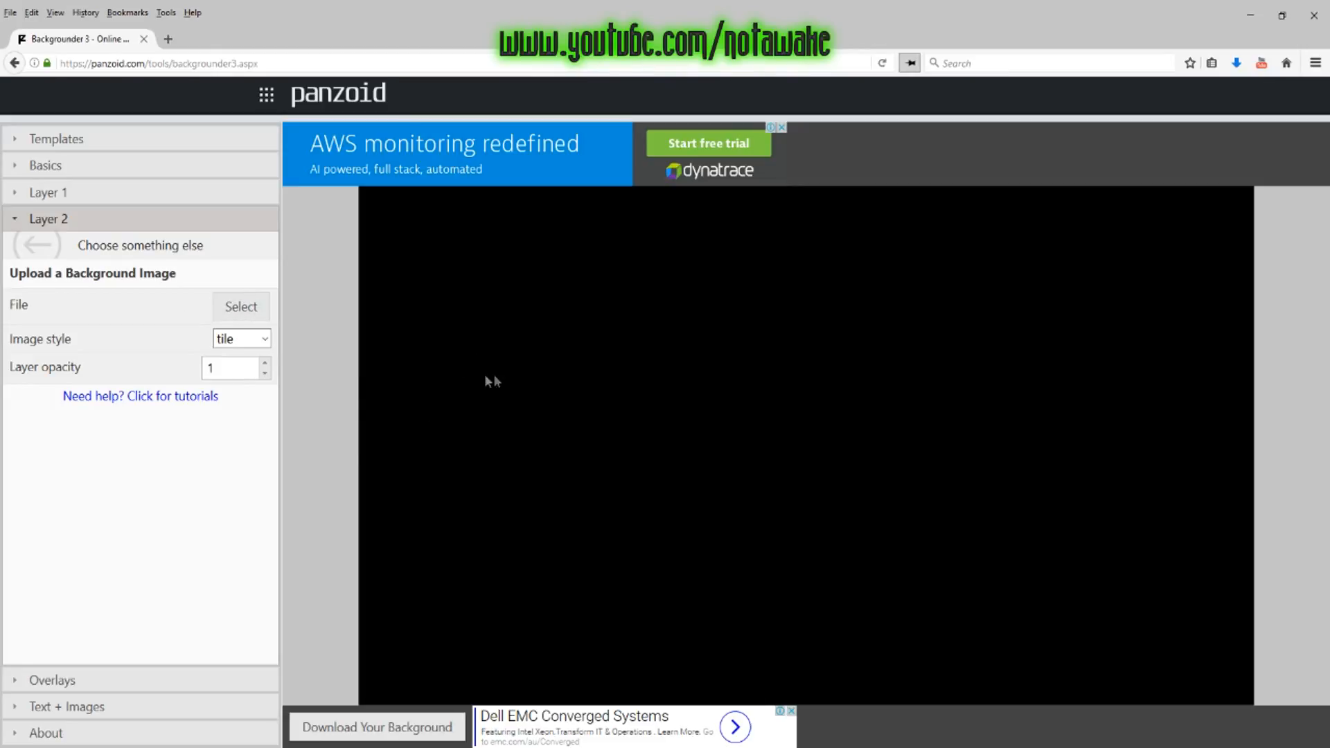
mouse_move(542, 324)
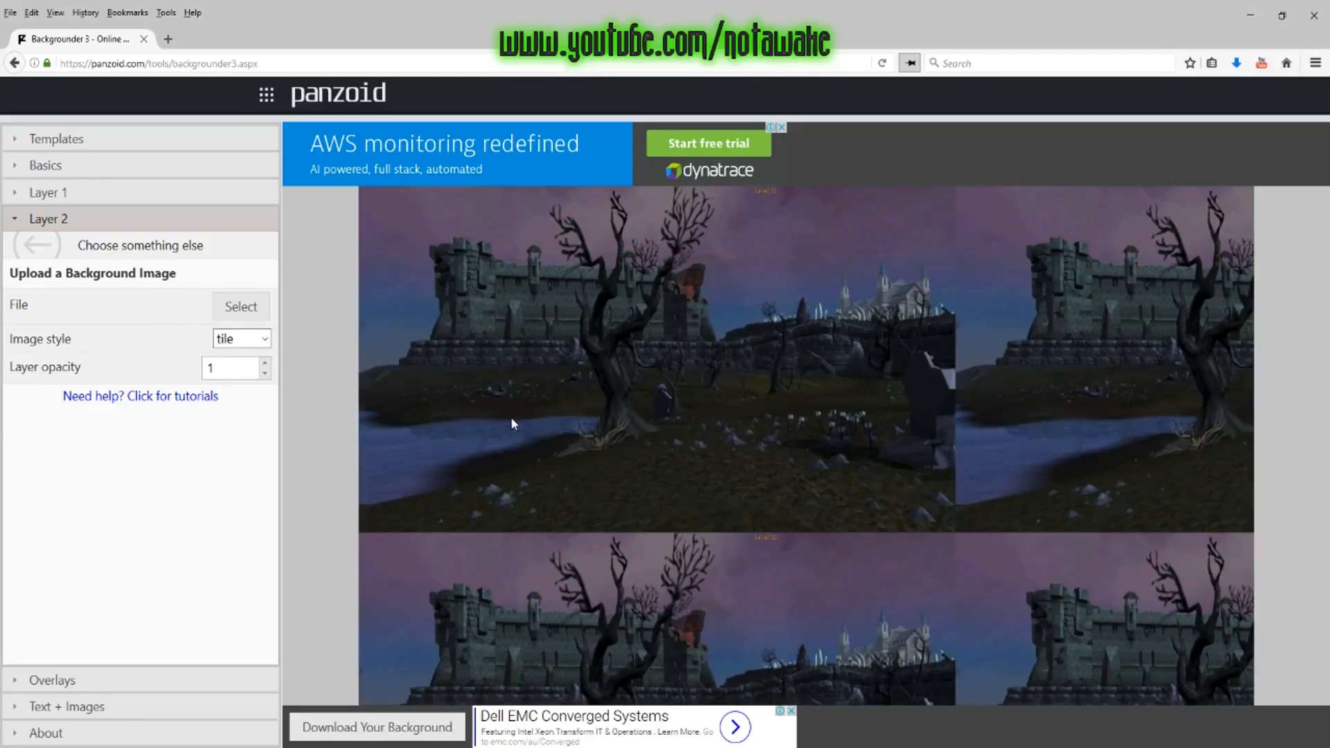
left_click(241, 338)
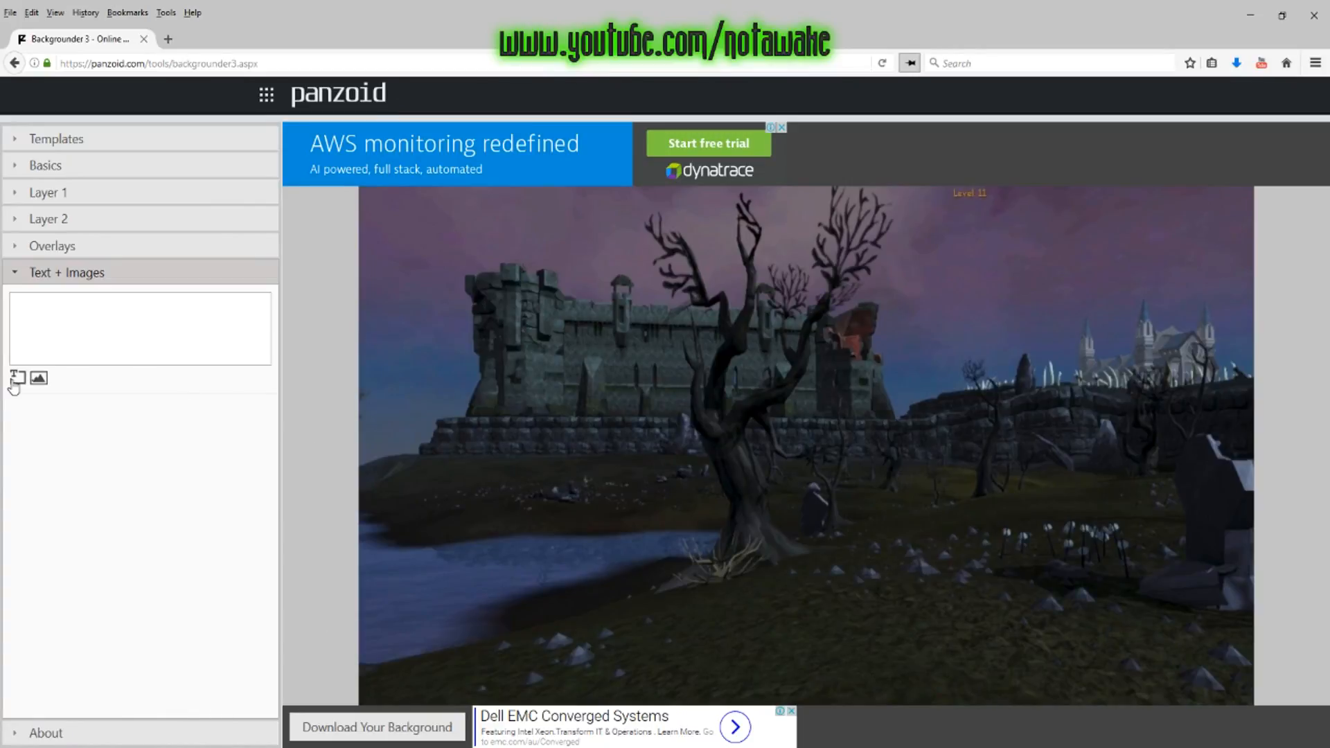
Step: Add a text sprite reading 'OSRS - New Begining' in Impact font at the upper left
left_click(13, 377)
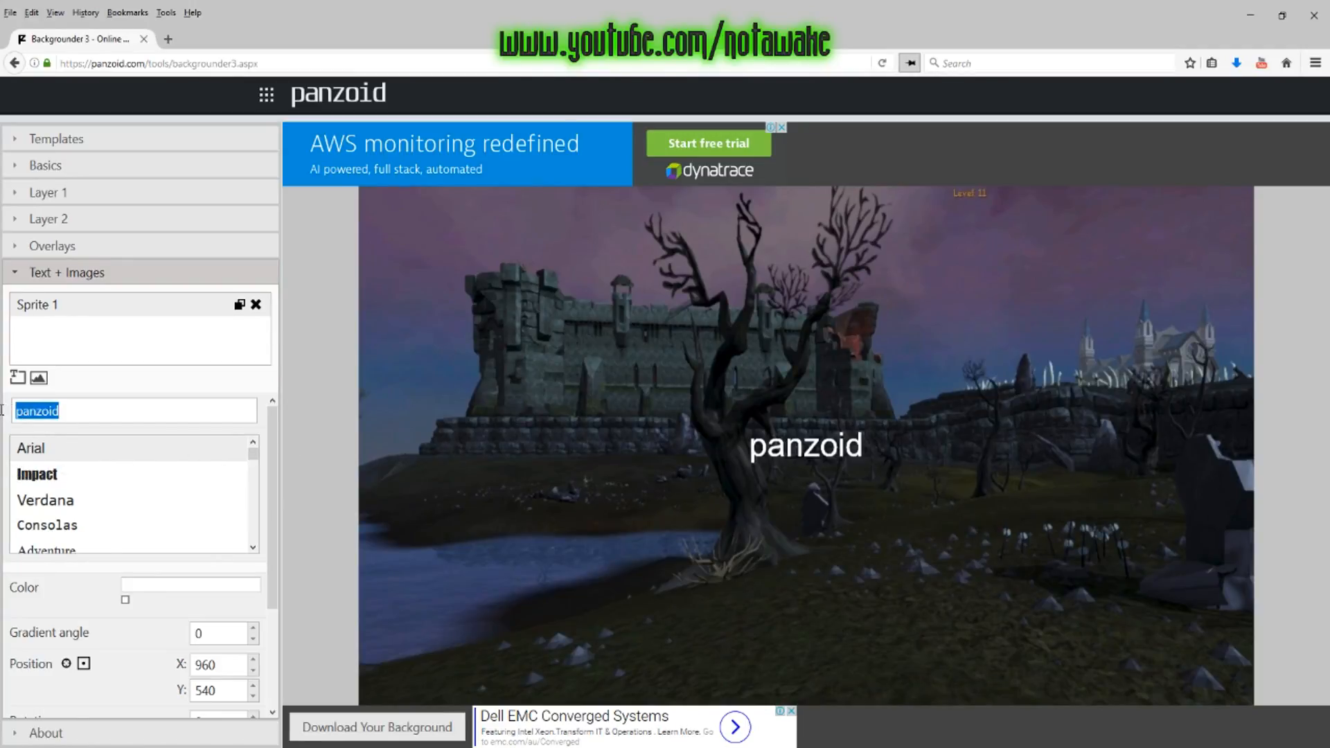
type("OSRS -")
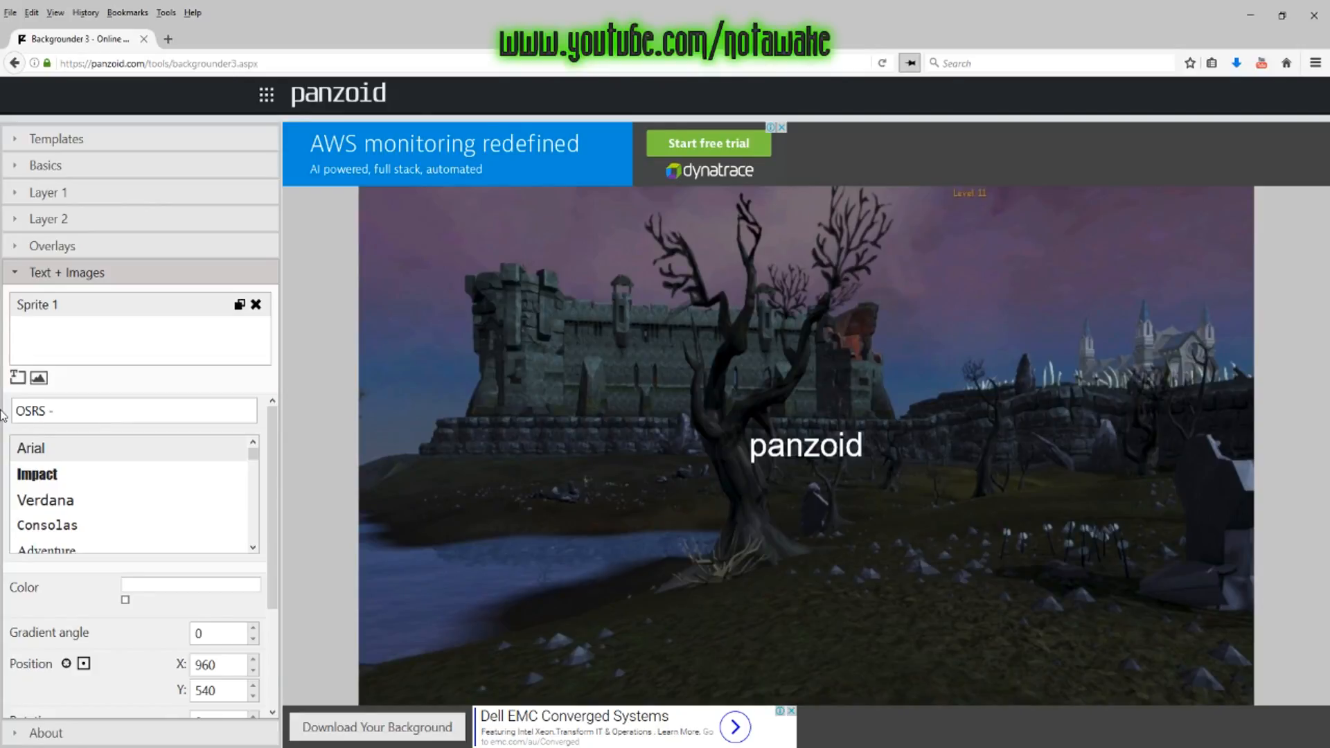
type("New Be")
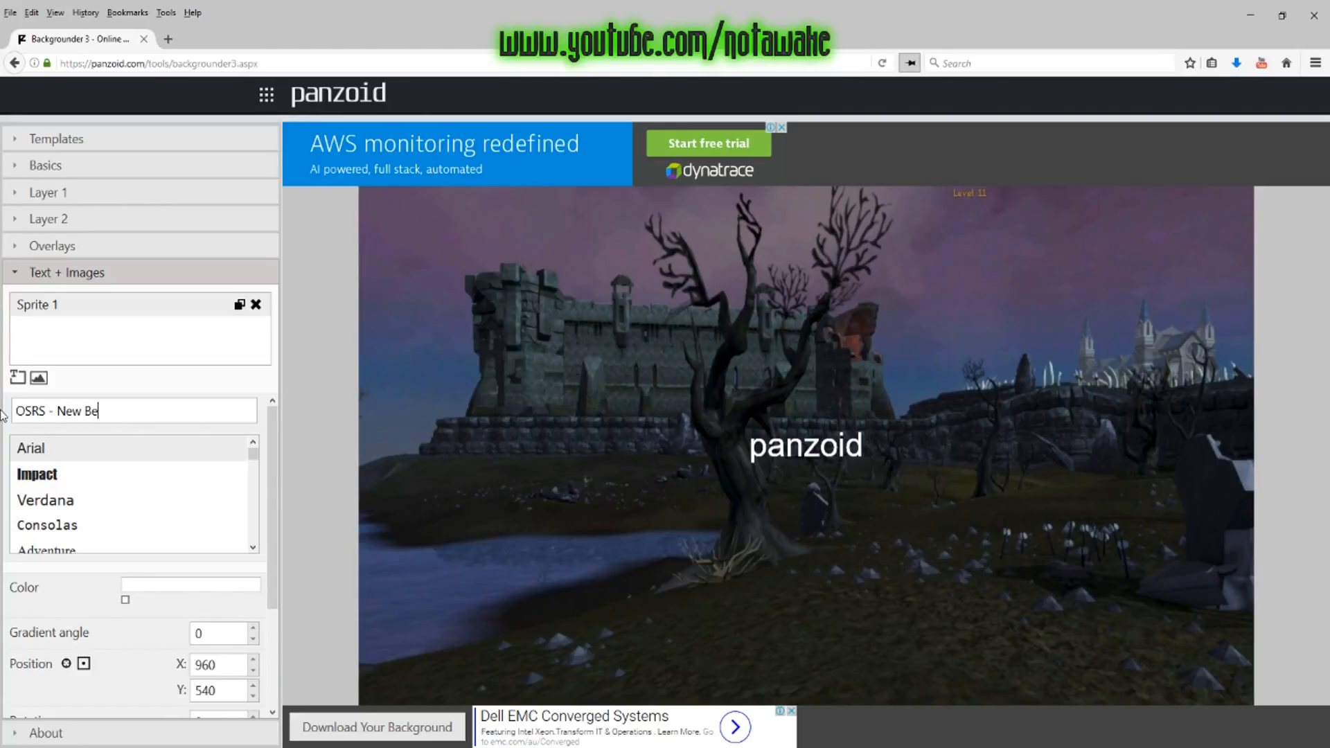
type("gining")
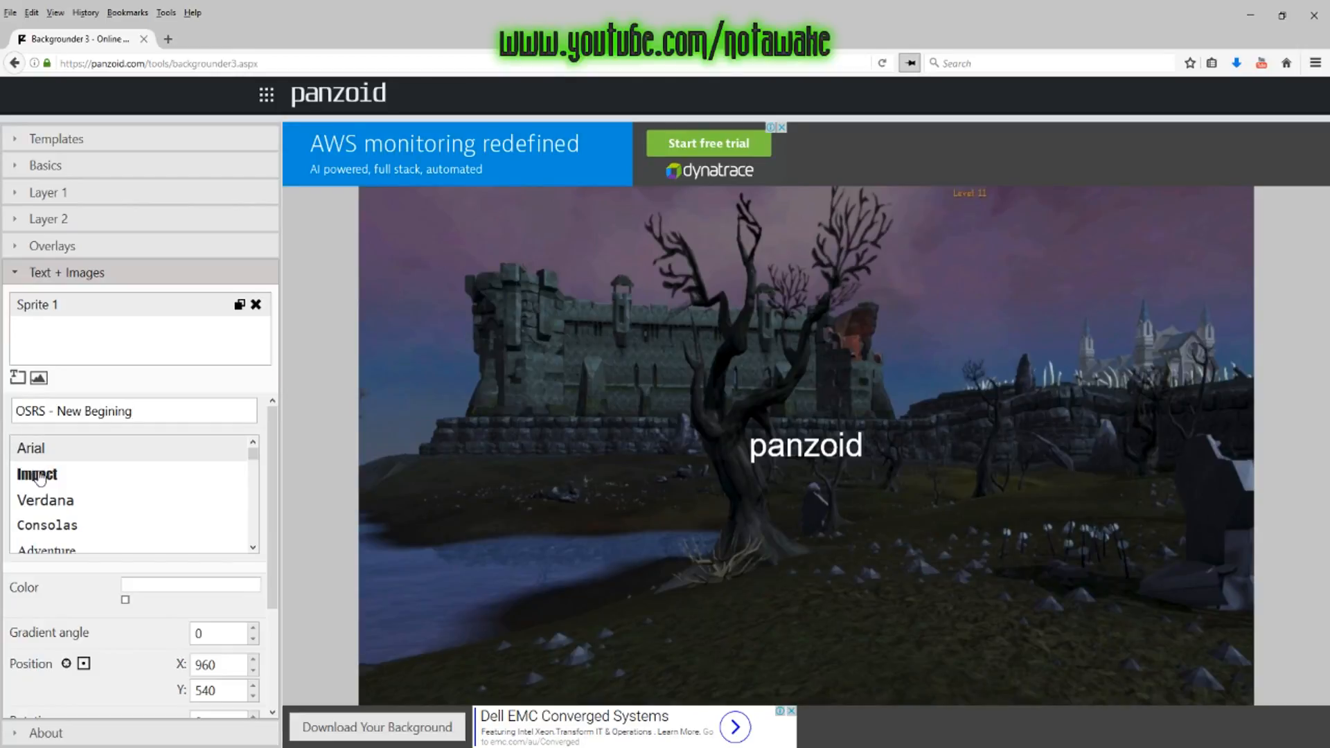
left_click(38, 474)
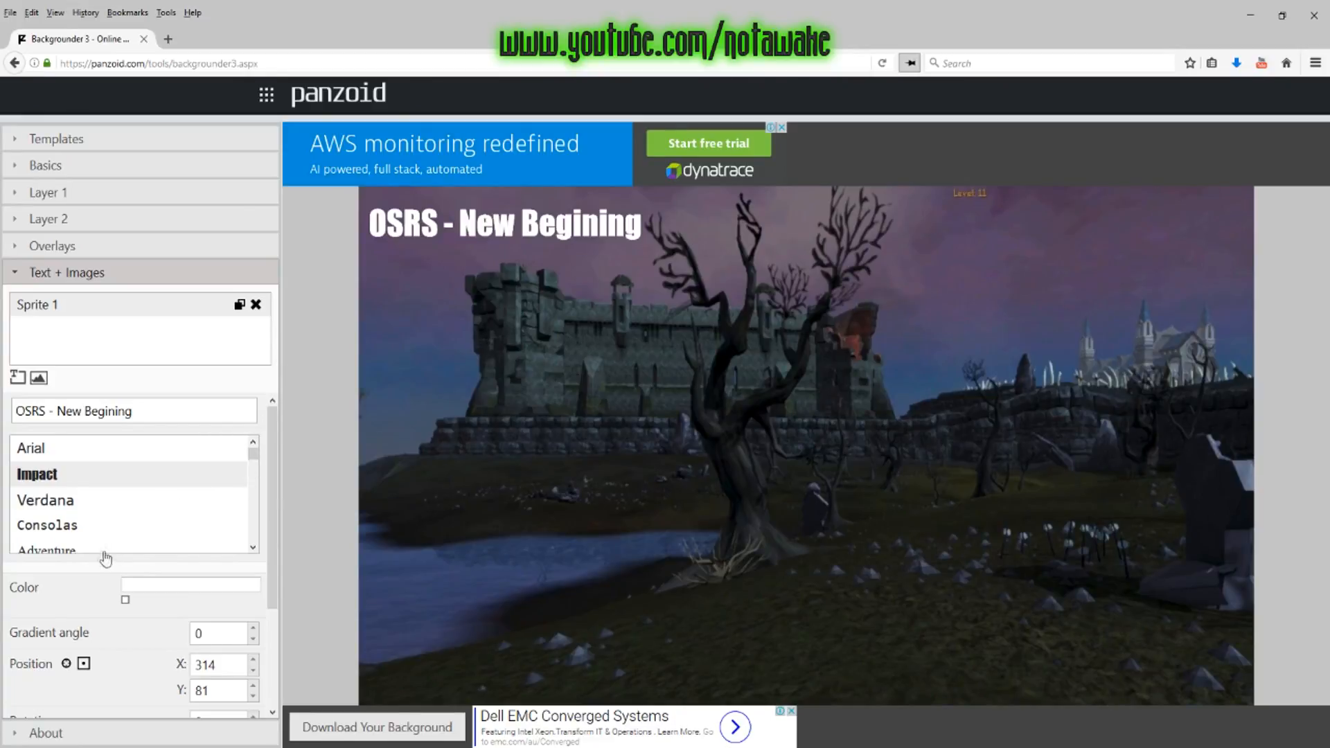
mouse_move(259, 595)
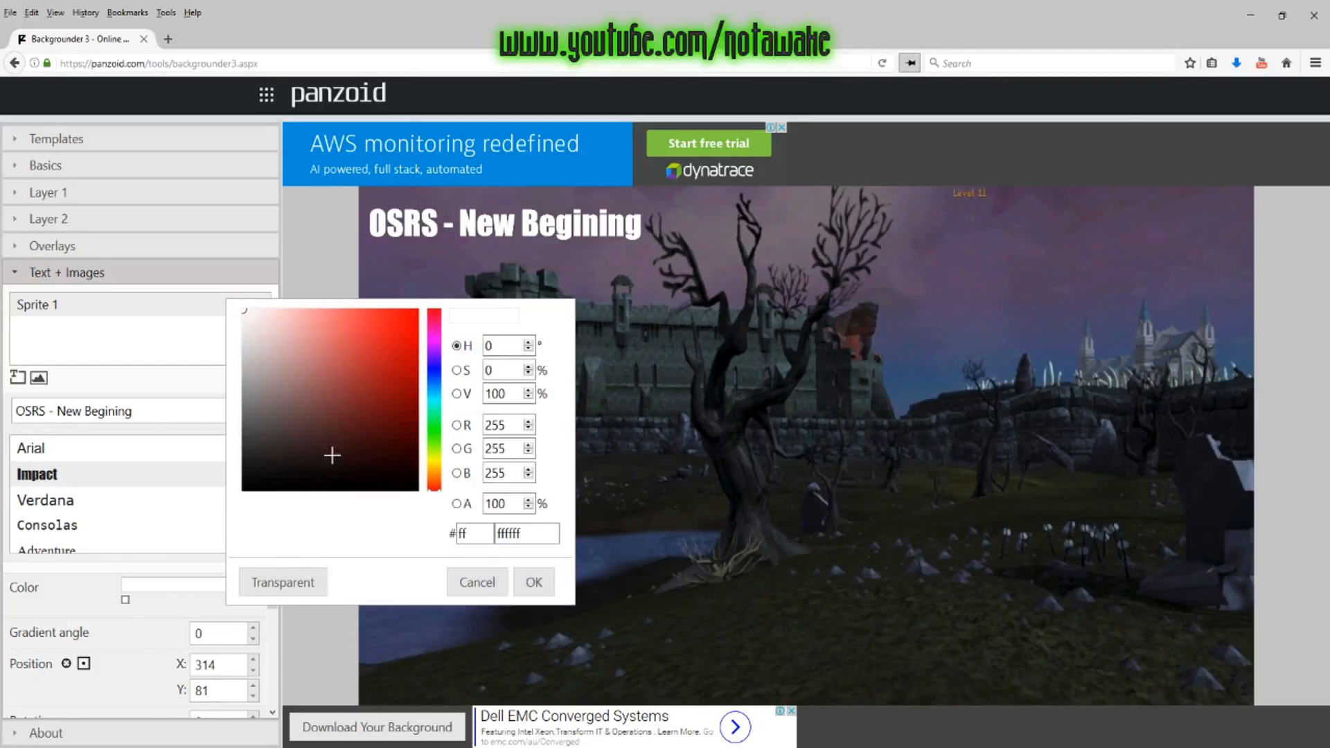
Step: Give the title a white-to-red gradient at angle 90 and font size 200
left_click(534, 582)
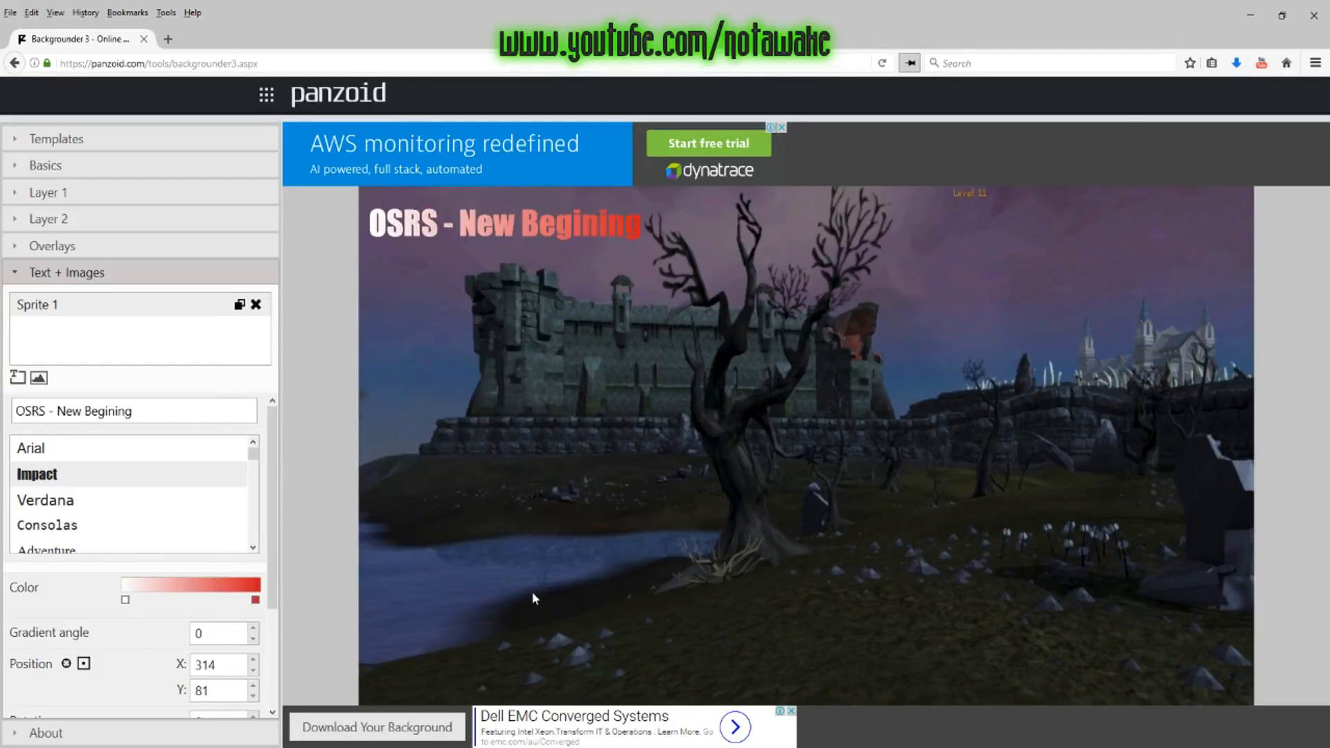
left_click(216, 633)
type("90")
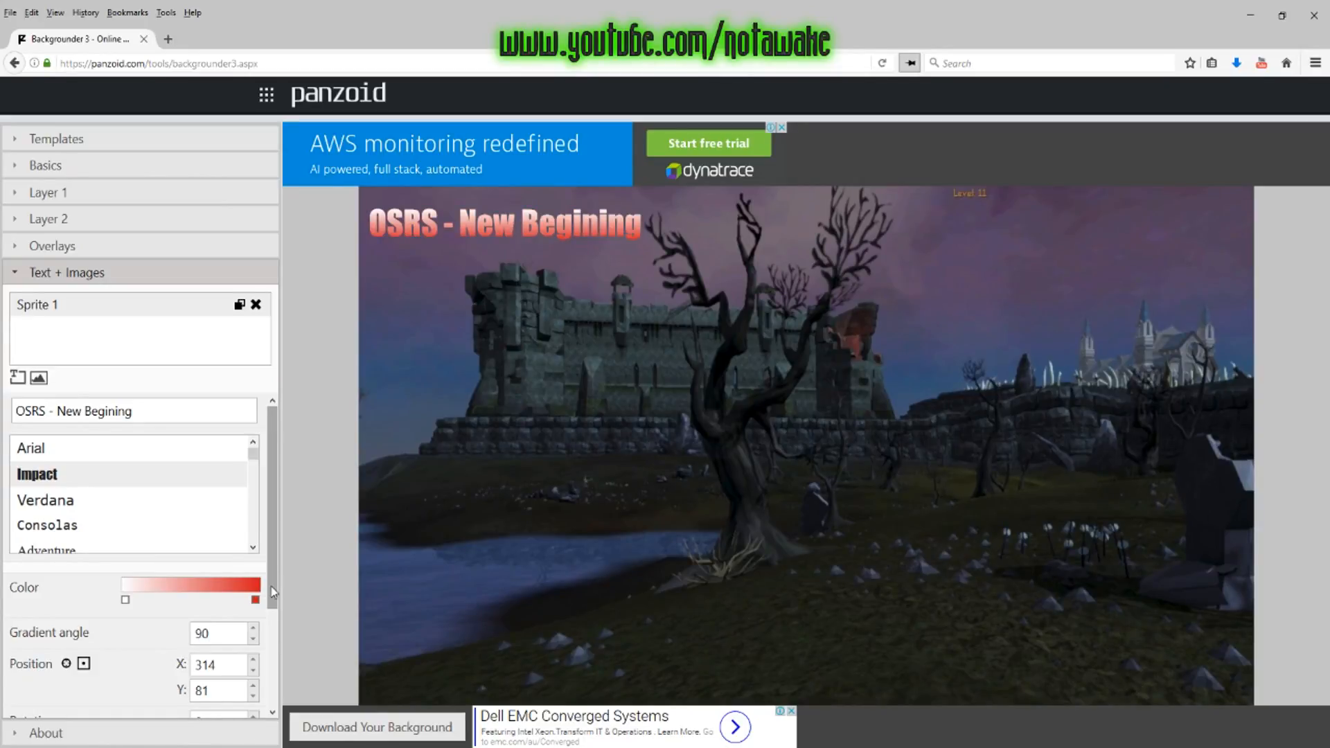
scroll("down", 3)
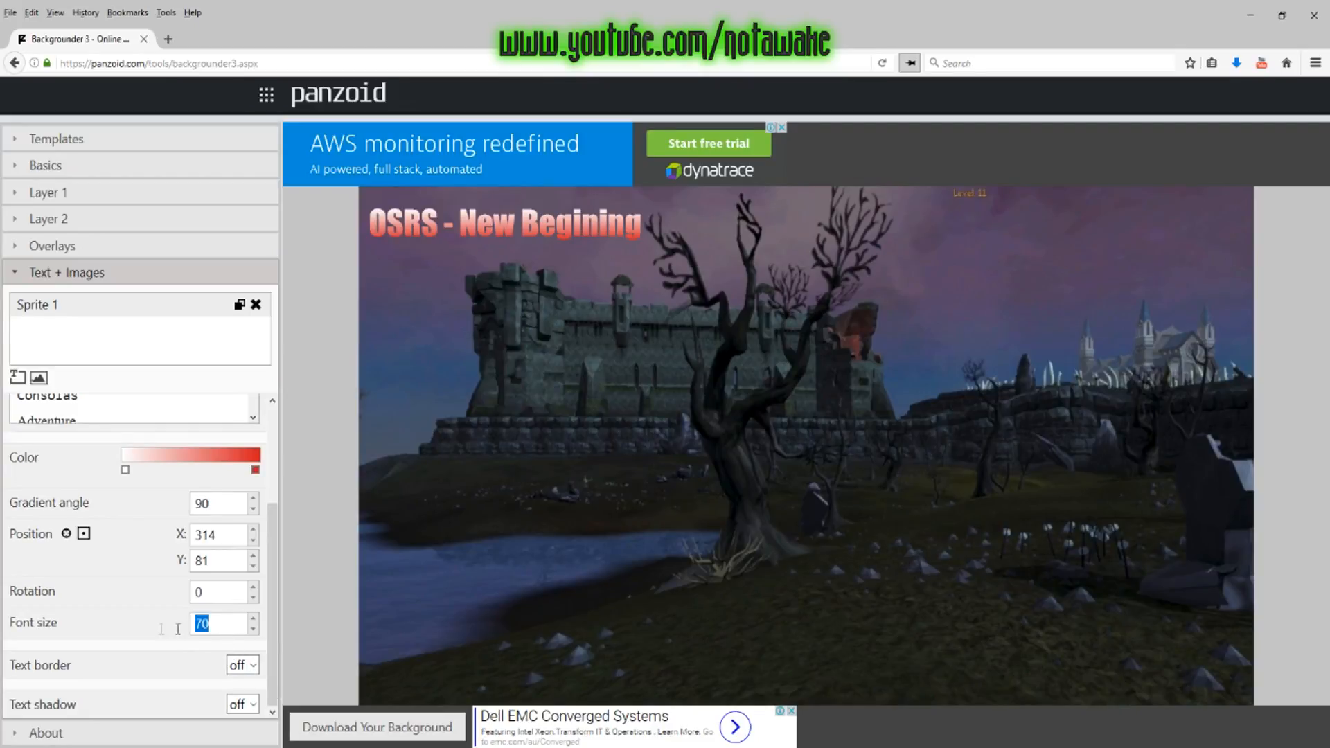
type("200")
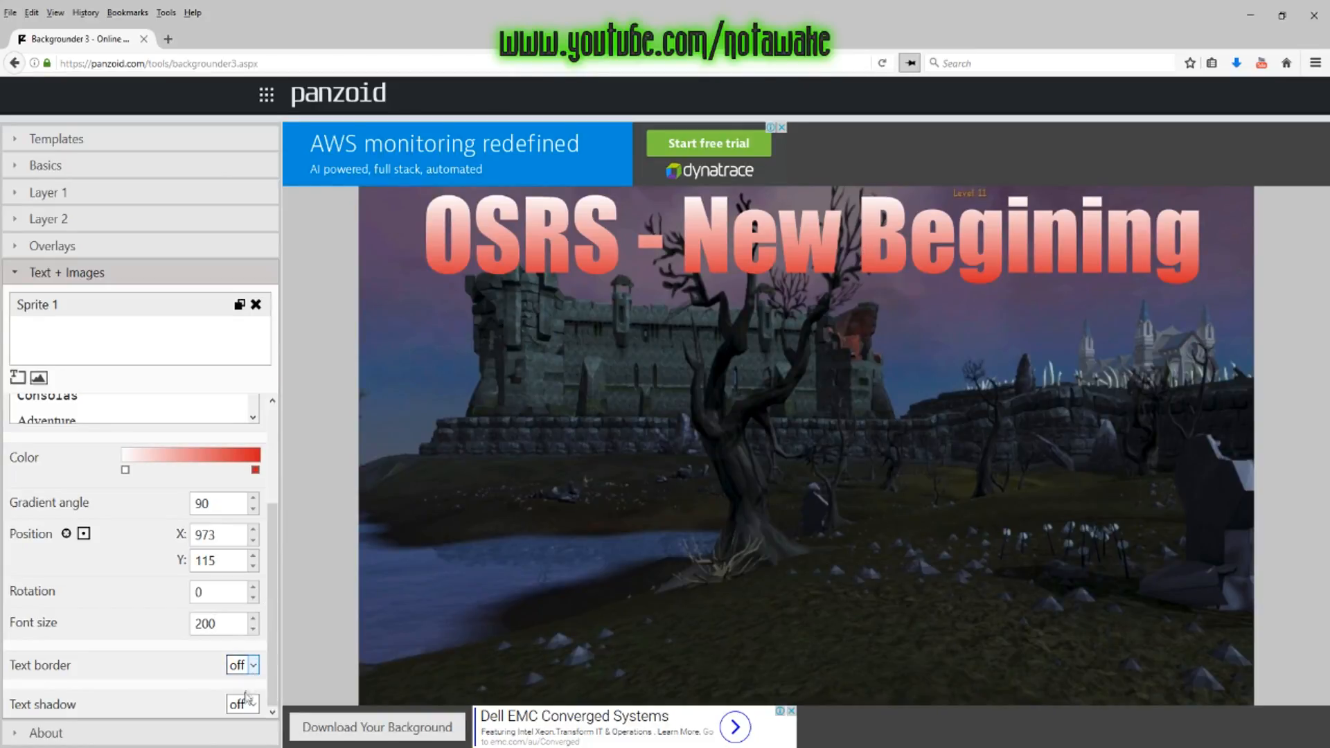
Step: Turn on a black title border with thickness 5 and enable the text shadow
left_click(241, 665)
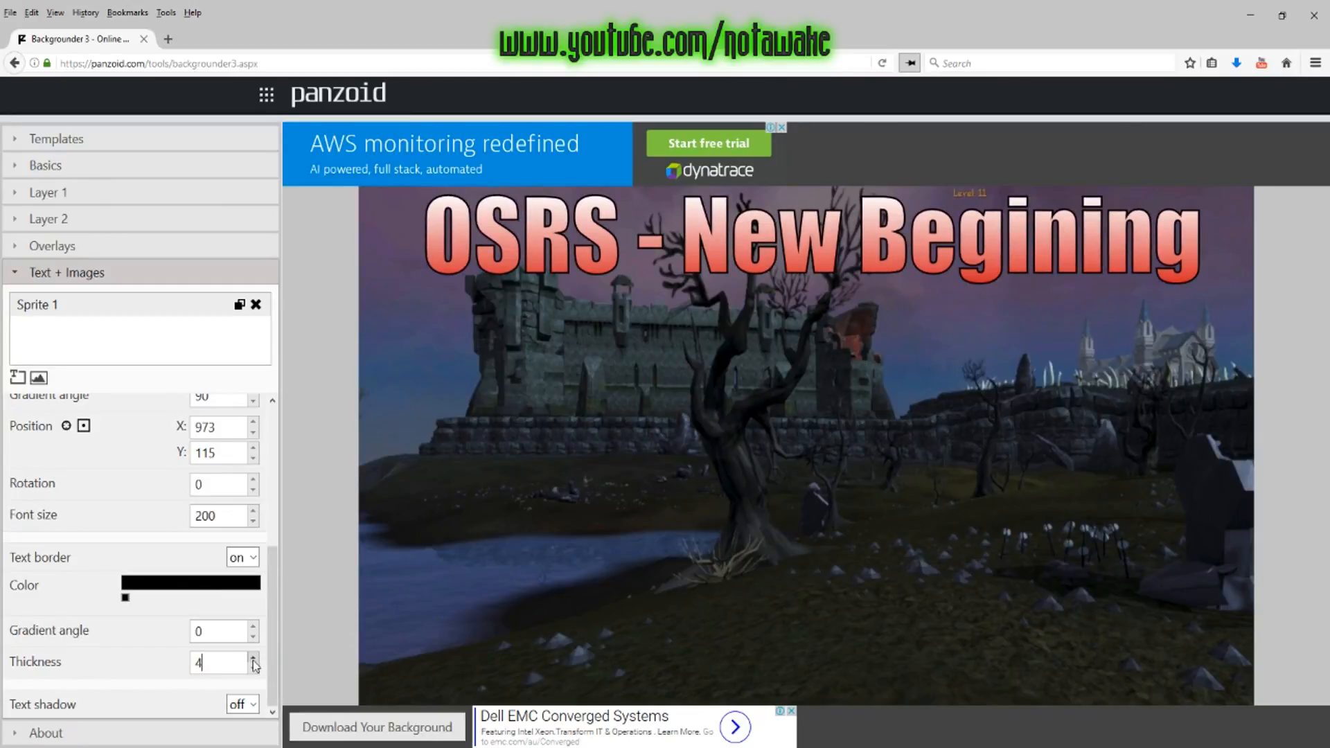
left_click(253, 658)
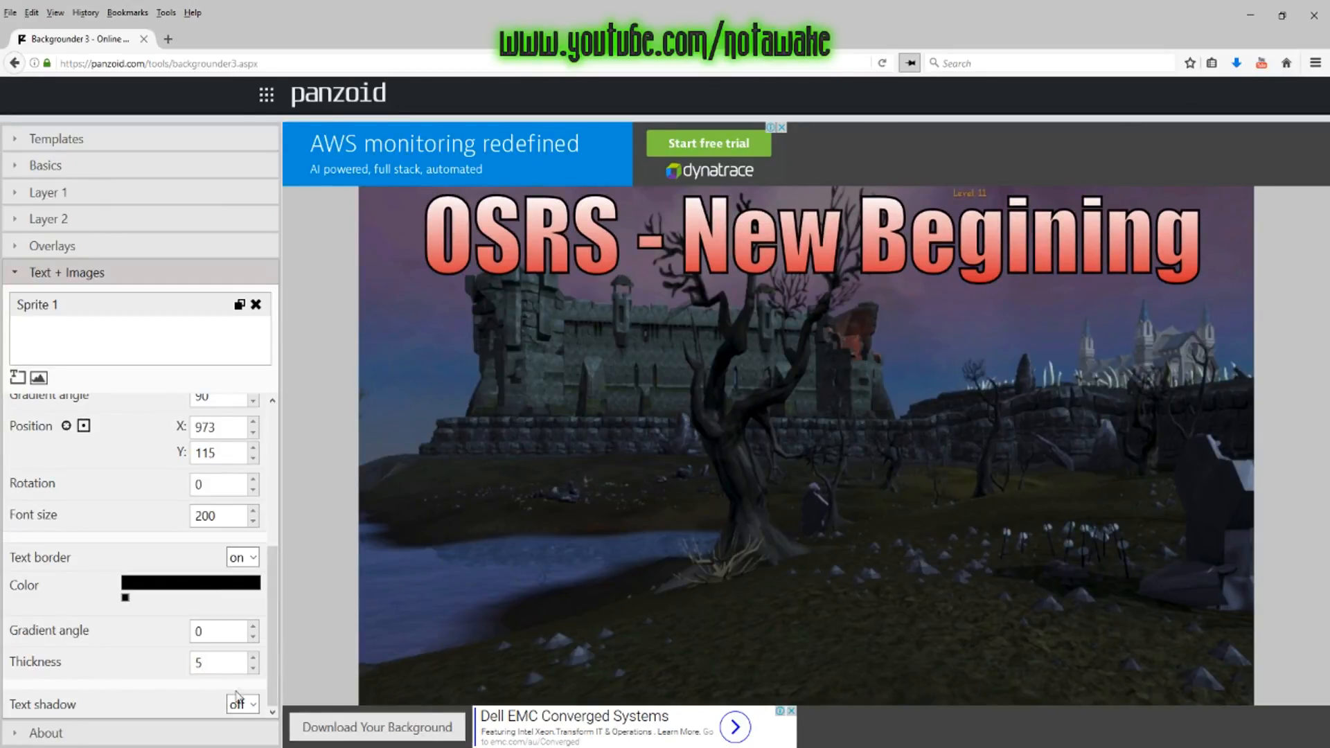
left_click(241, 704)
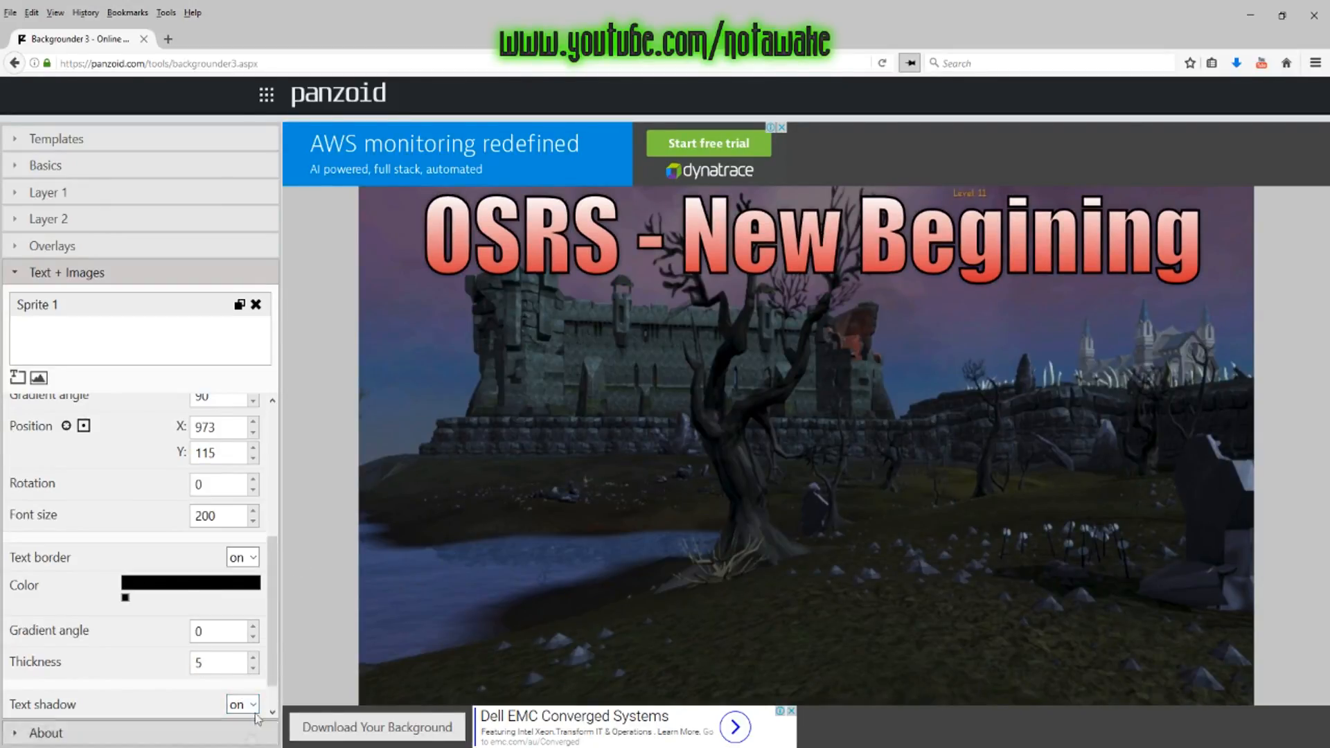
Step: Raise the title shadow's blur to 140
scroll("down", 3)
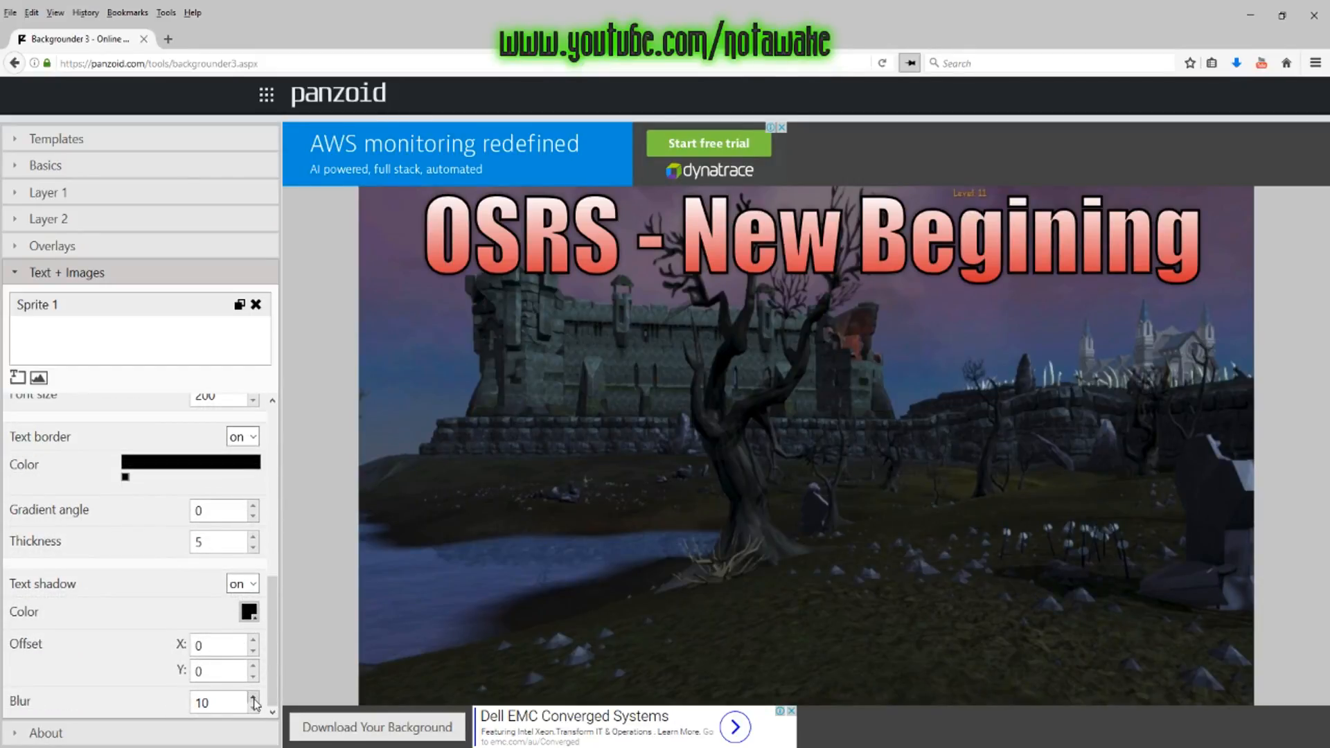
left_click(252, 697)
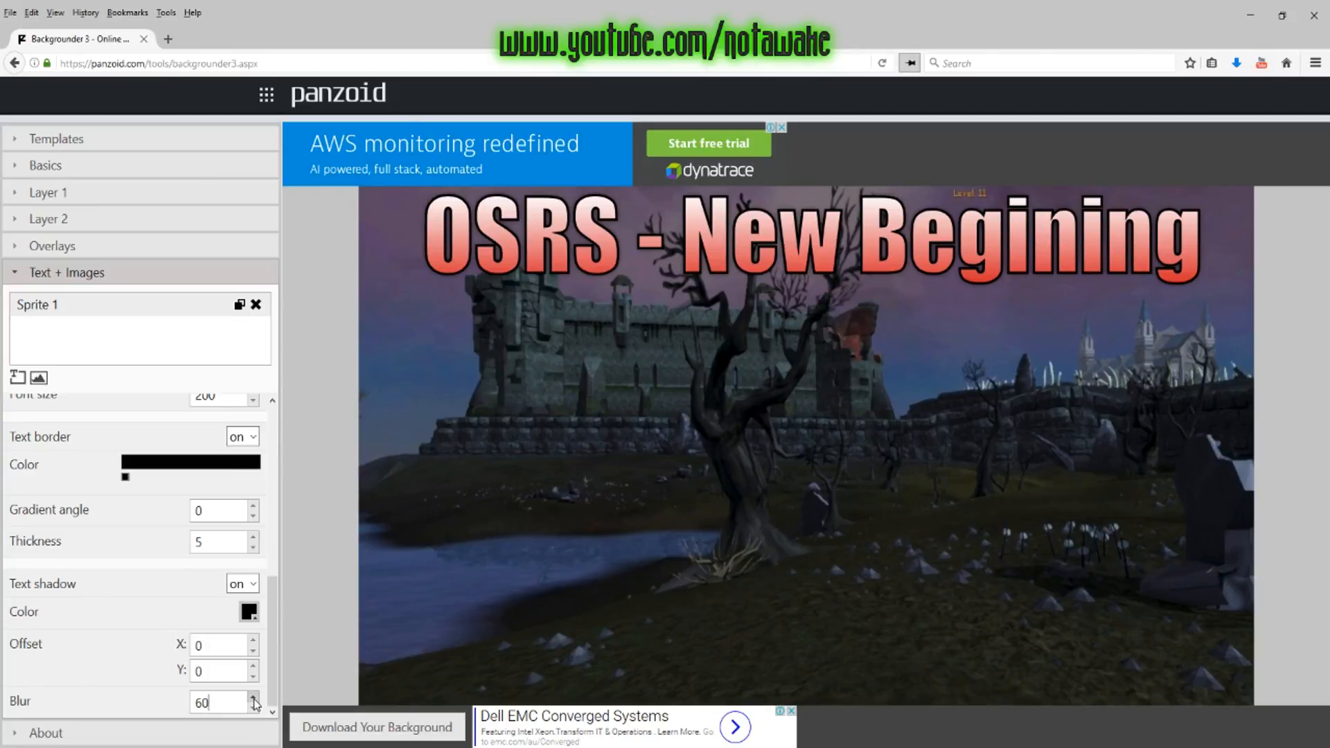
left_click(253, 697)
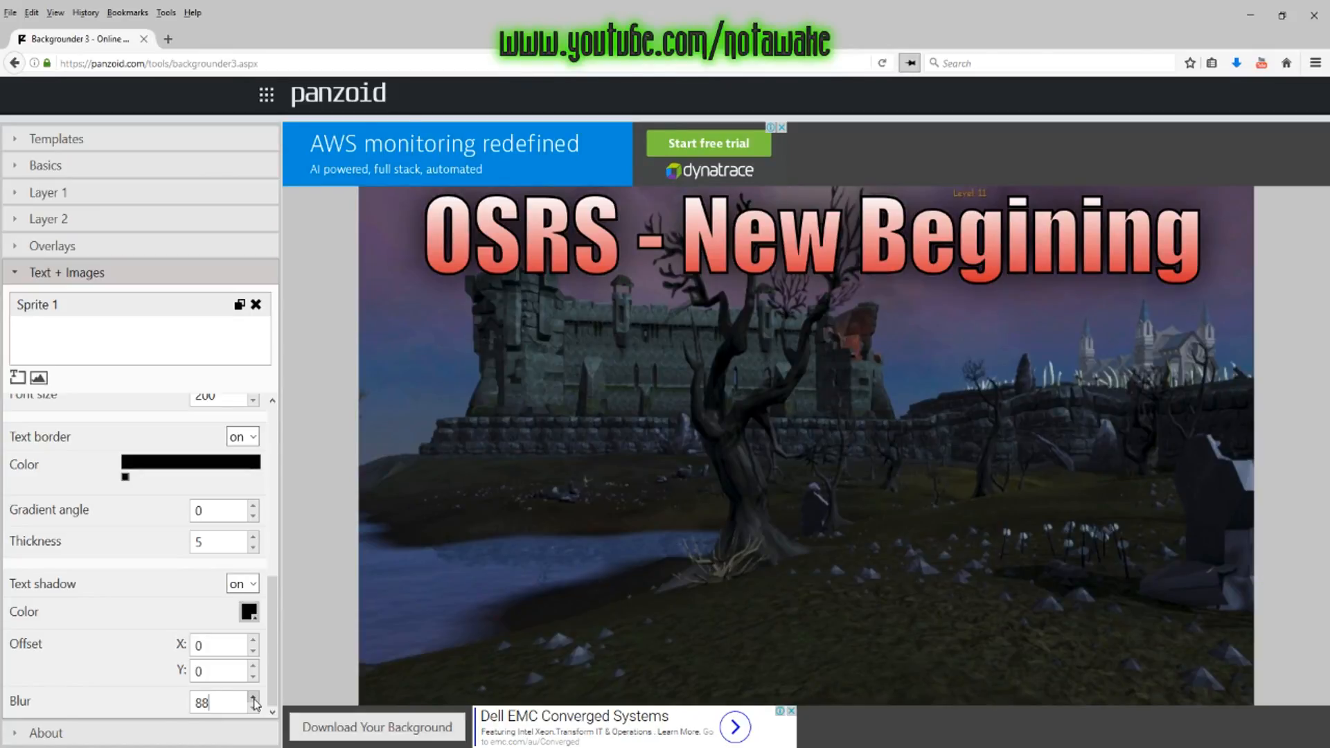
left_click(254, 697)
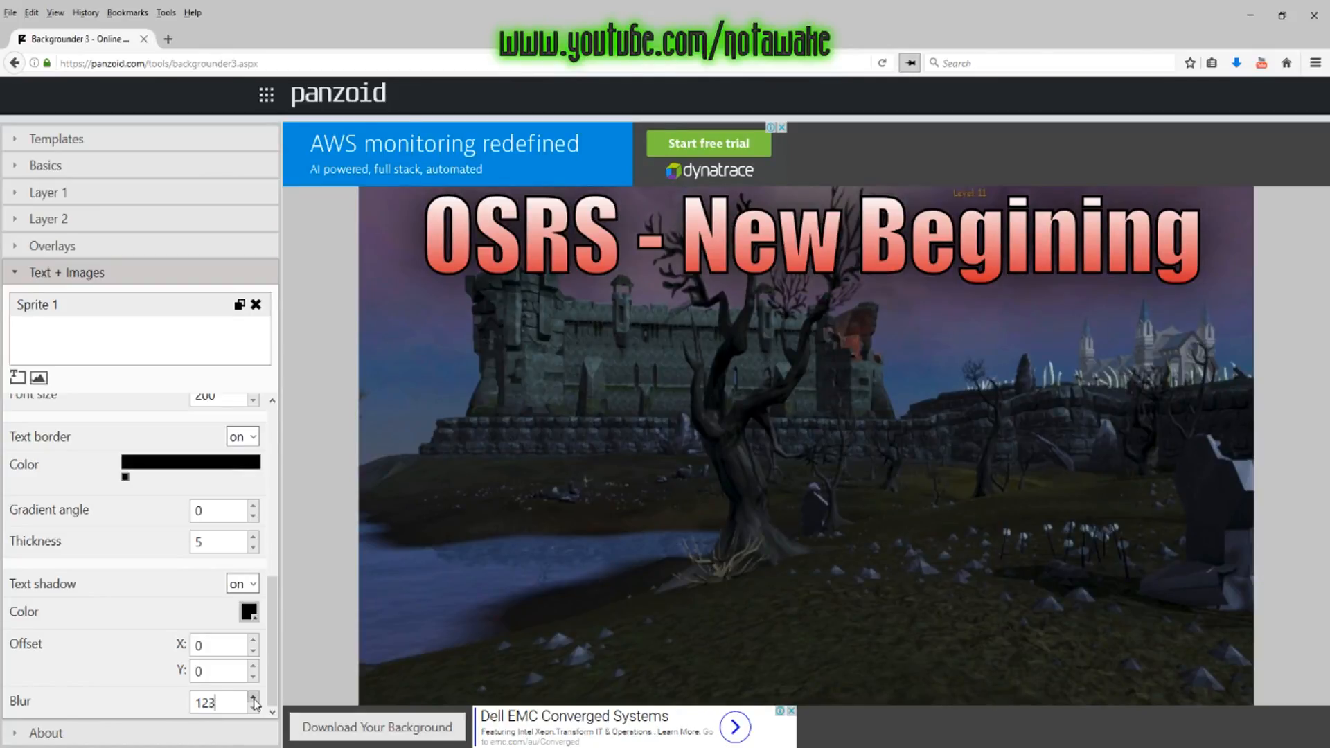
left_click(252, 697)
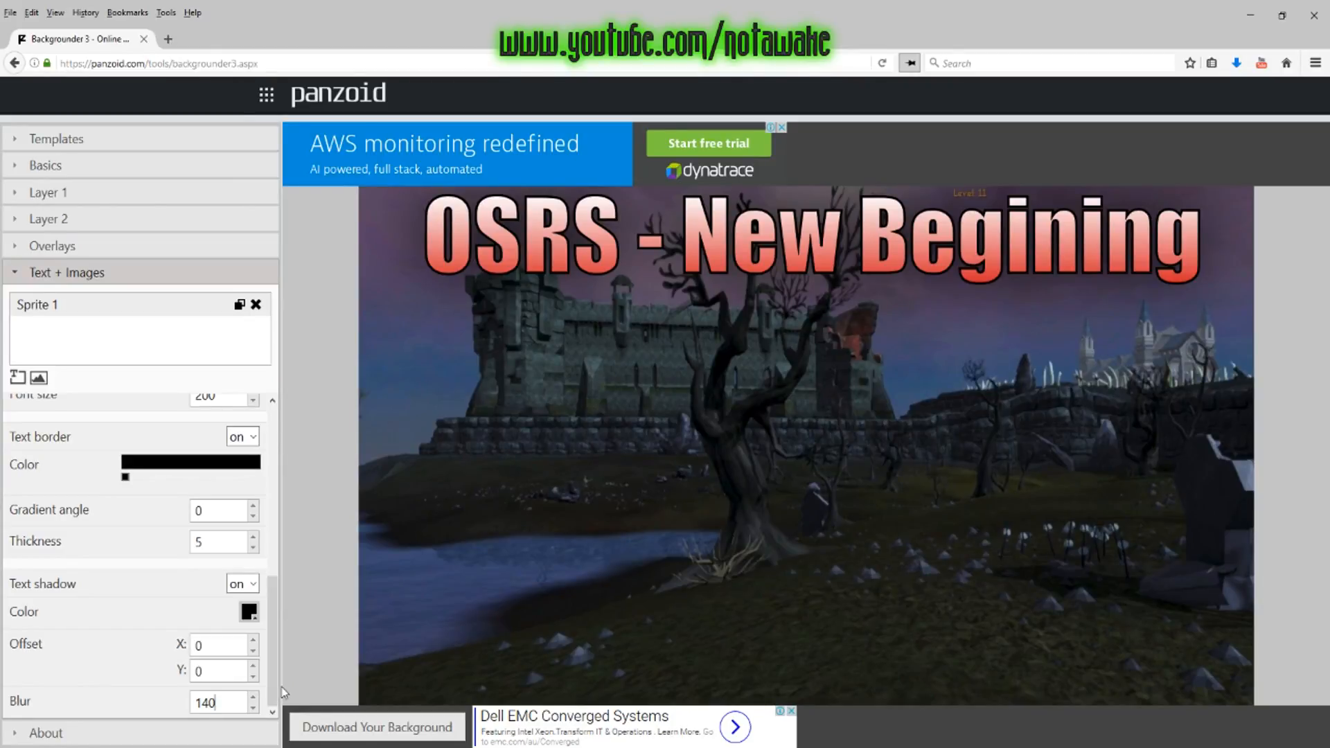
mouse_move(26, 426)
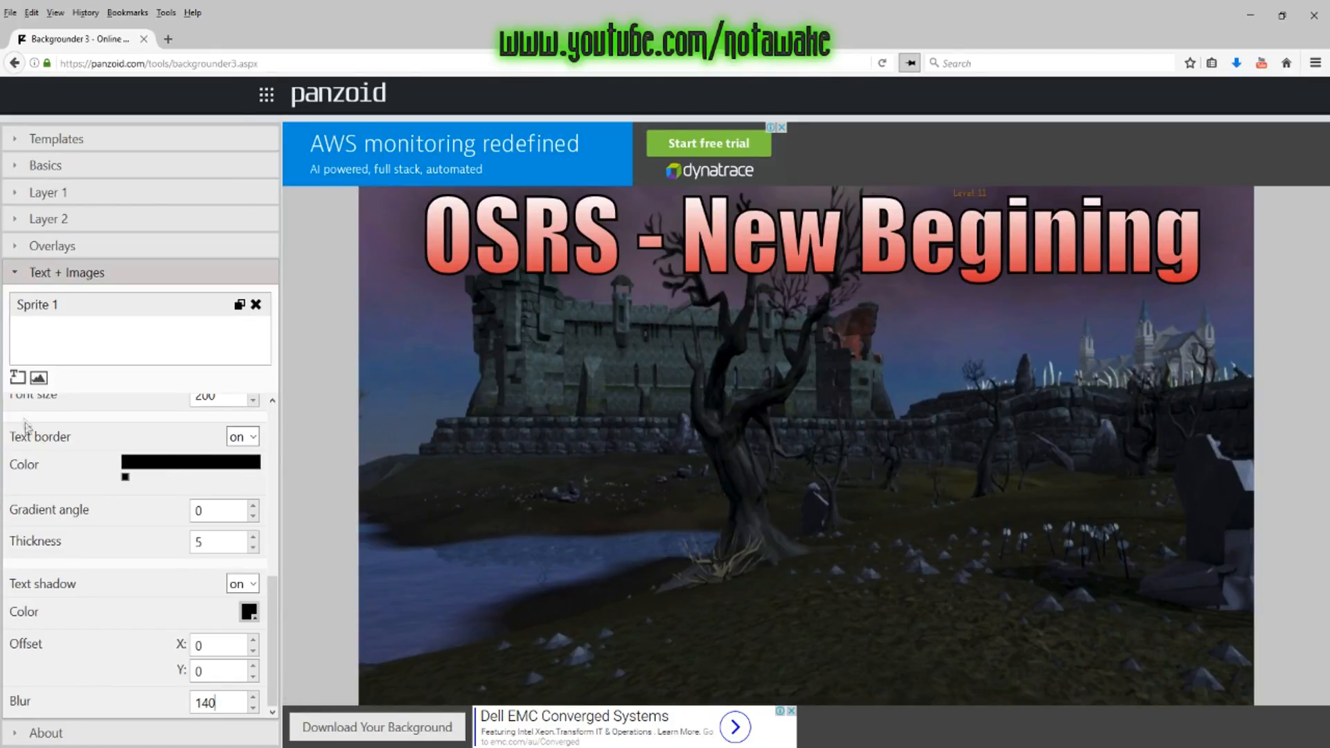
Step: Add a second text sprite reading 'Trying to make bank and Wildy!'
left_click(17, 377)
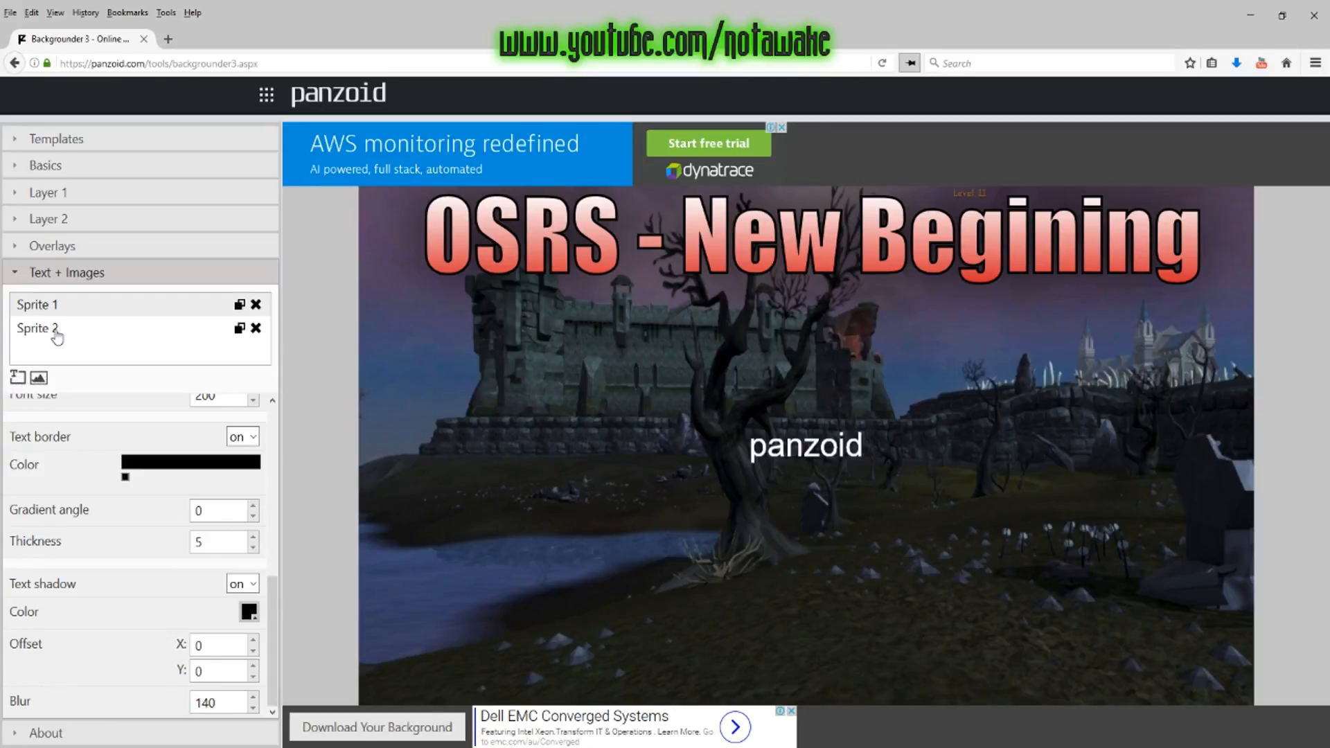
left_click(38, 328)
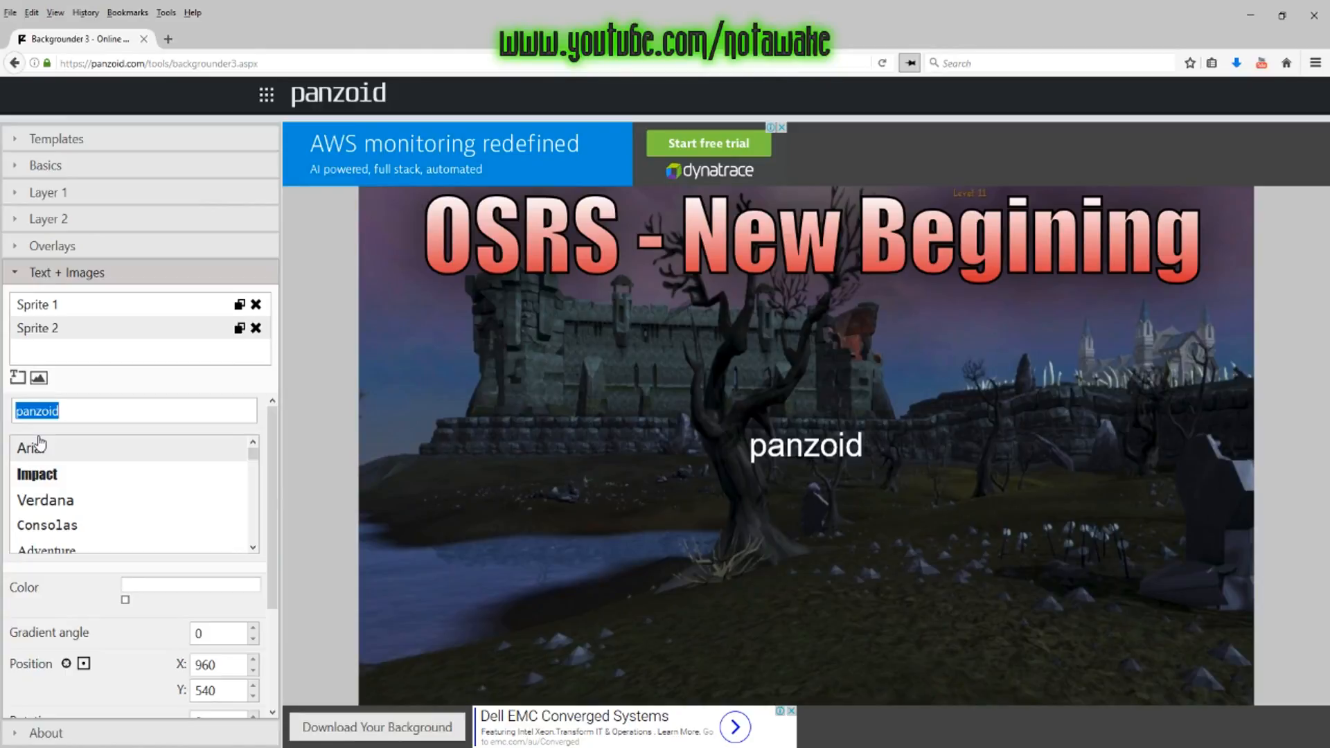
type("T")
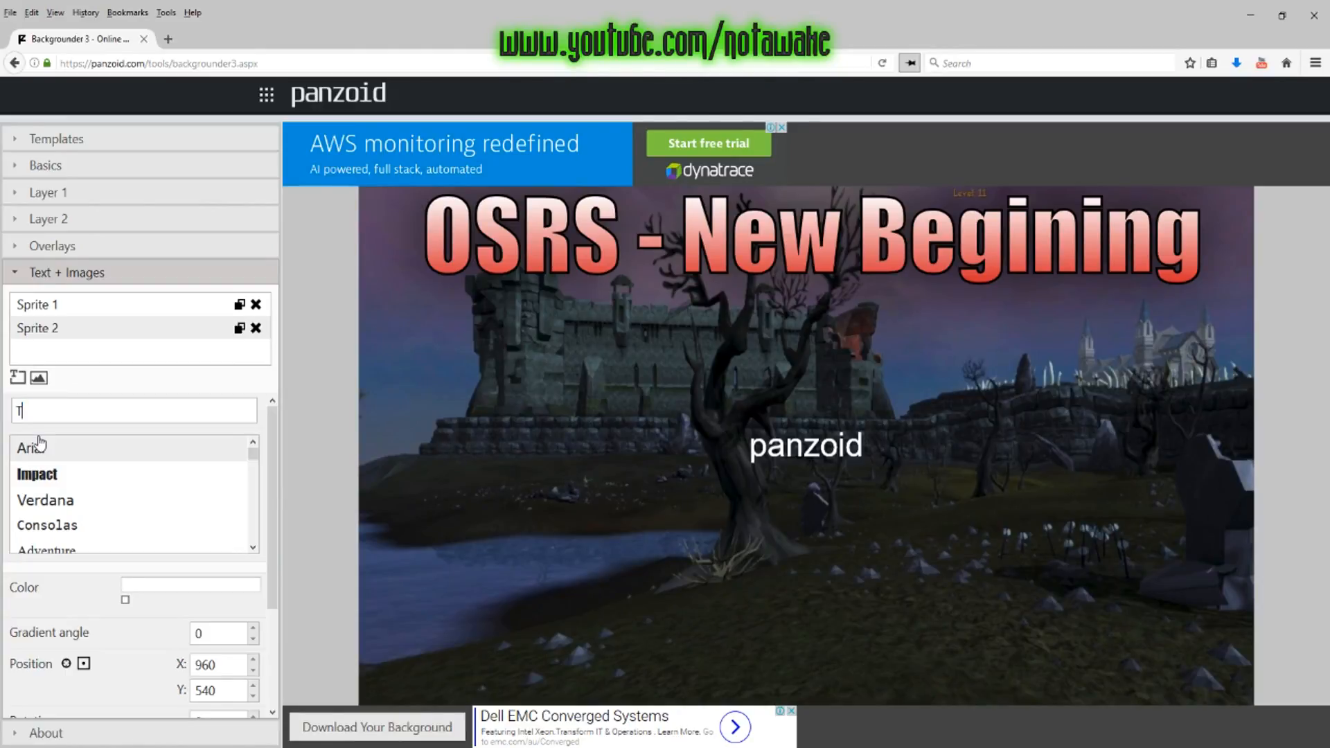
type("rying to m")
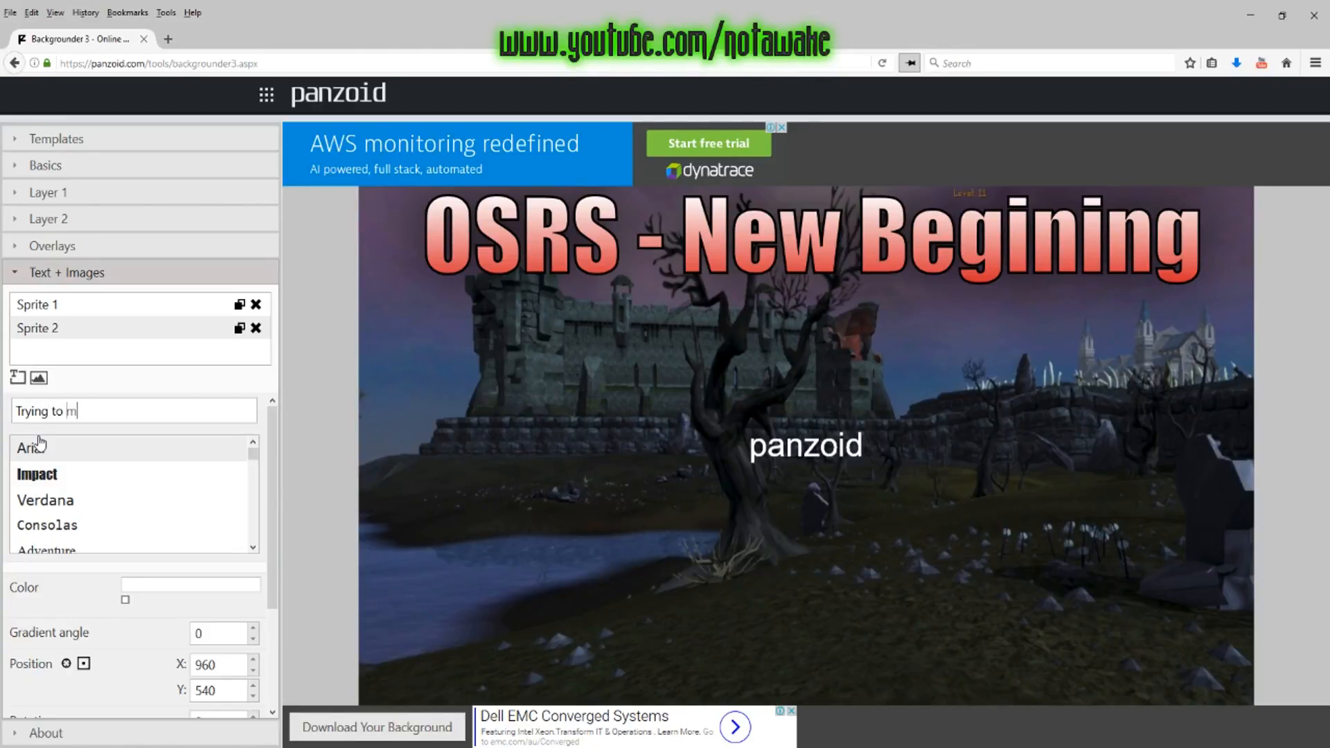
type("ake bank")
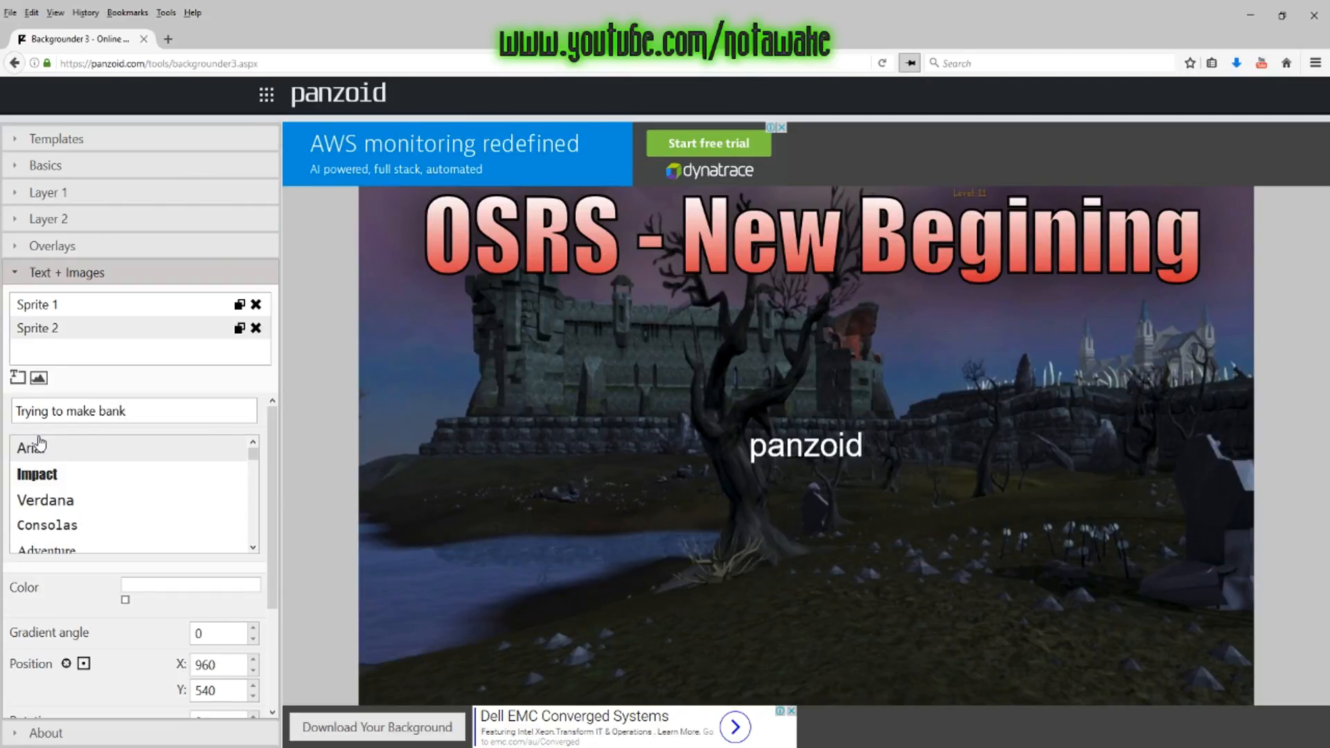
type("!")
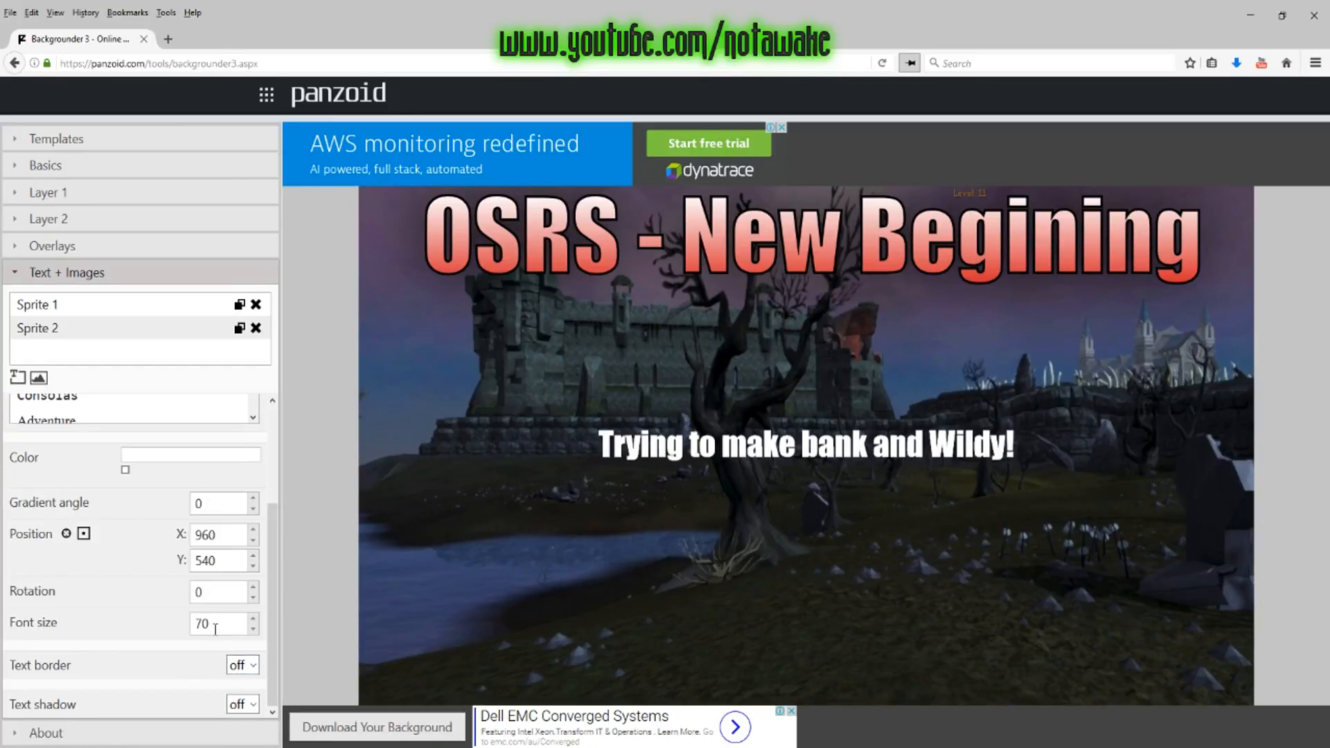
Step: Set the subtitle in Impact at font size 150
type("150")
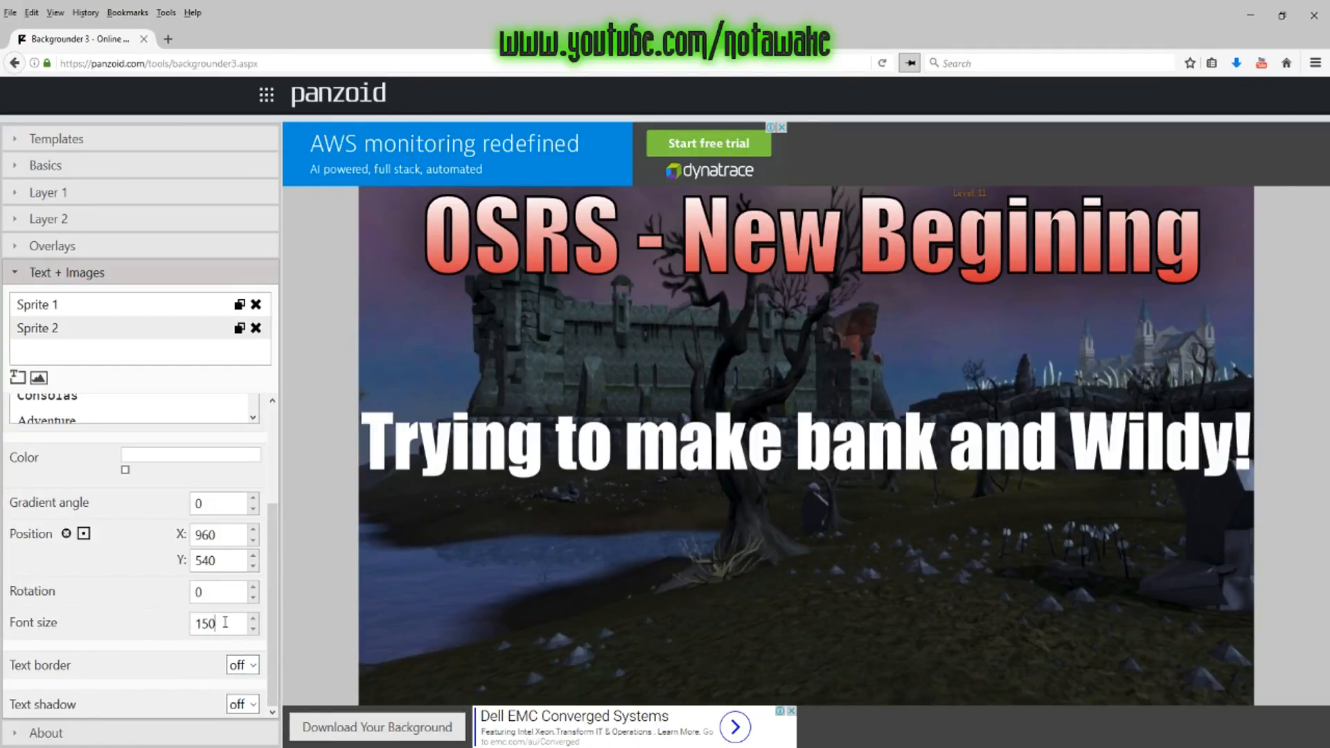
left_click(252, 628)
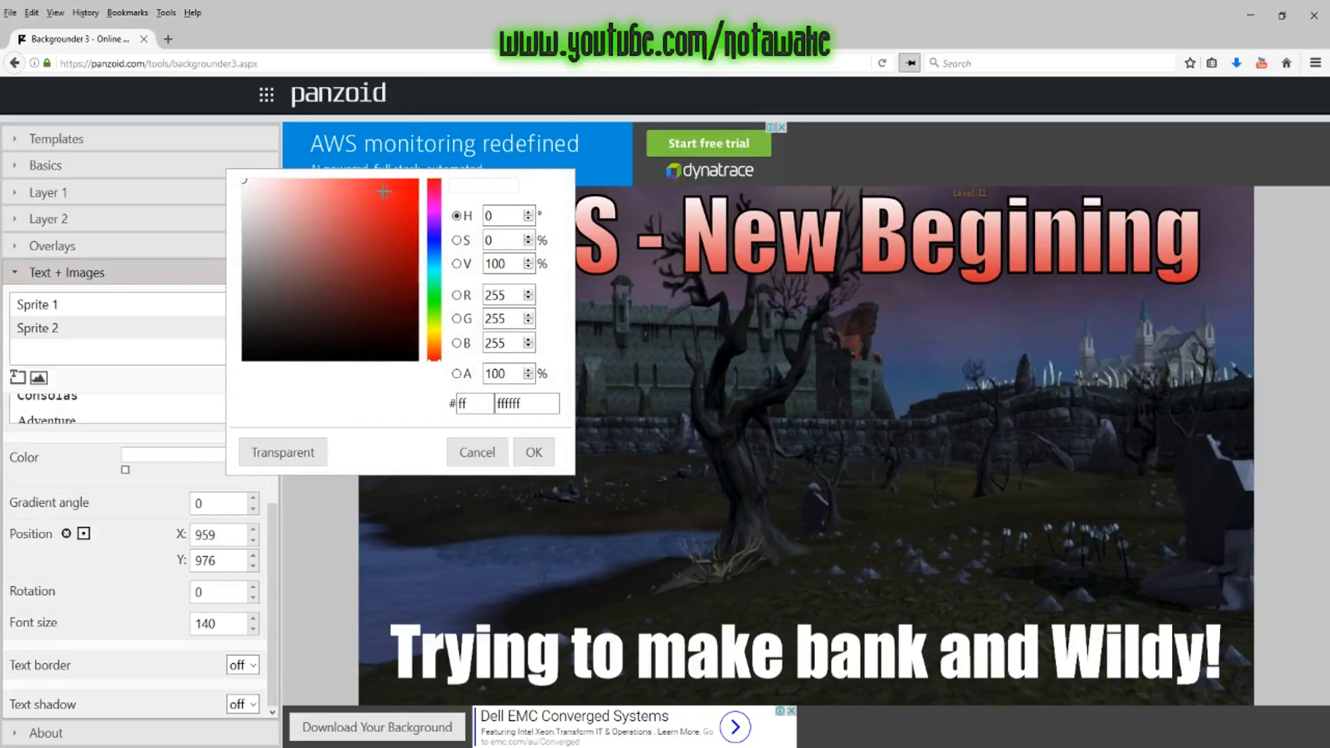
Step: Give the subtitle a white-to-red gradient at angle 90 and a black border
left_click(532, 452)
type("9")
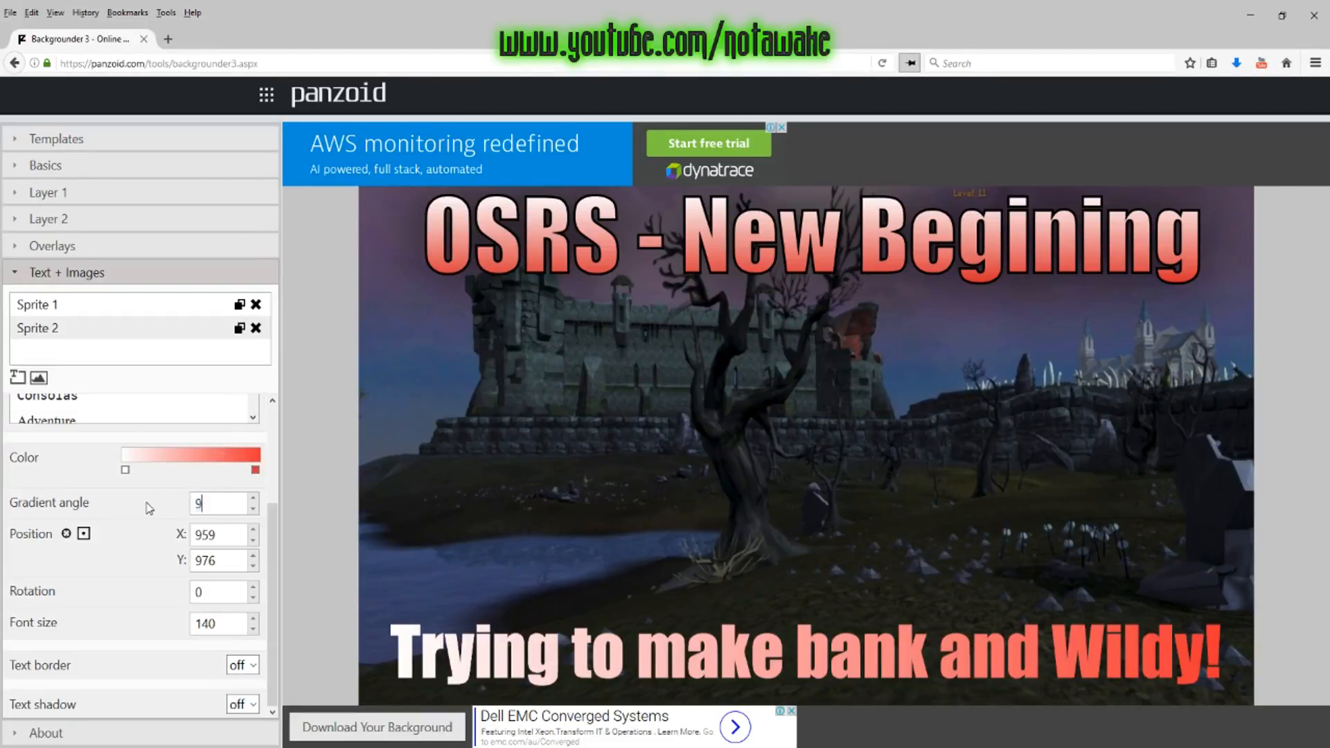
type("0")
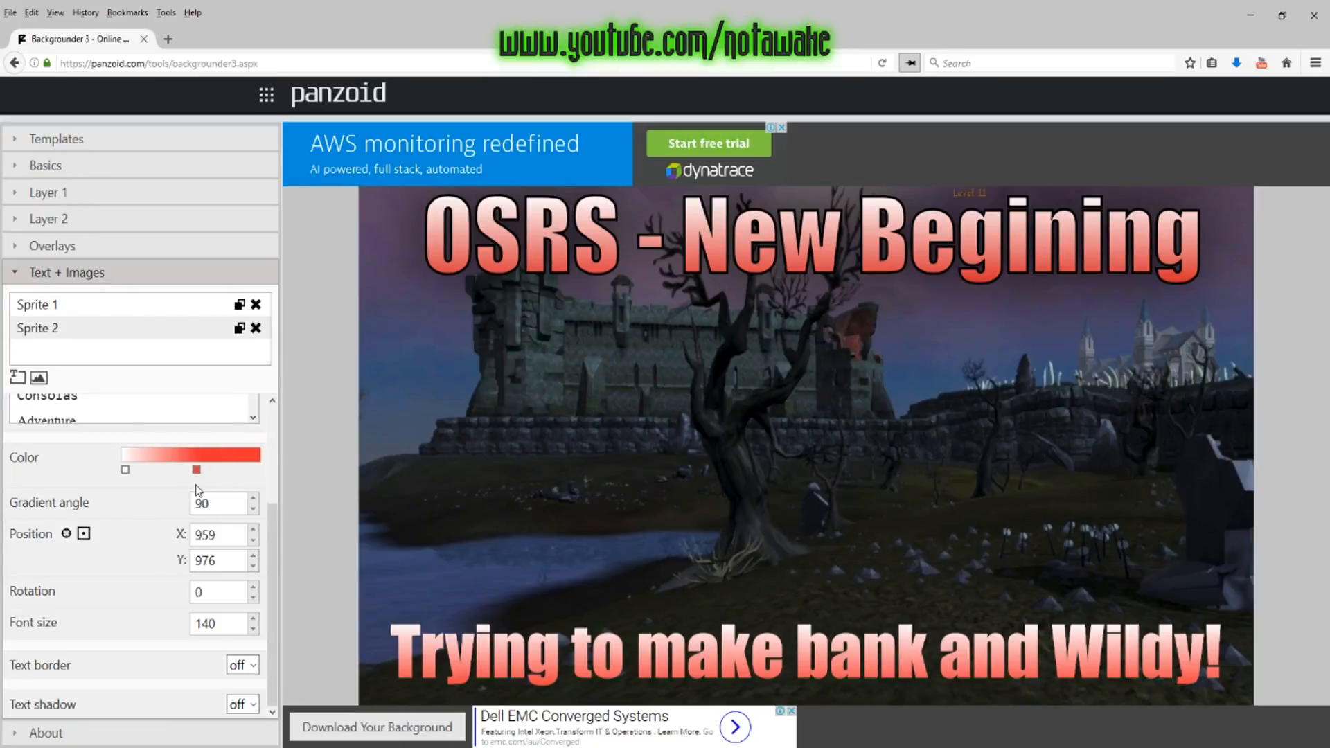
left_click(196, 471)
type("5")
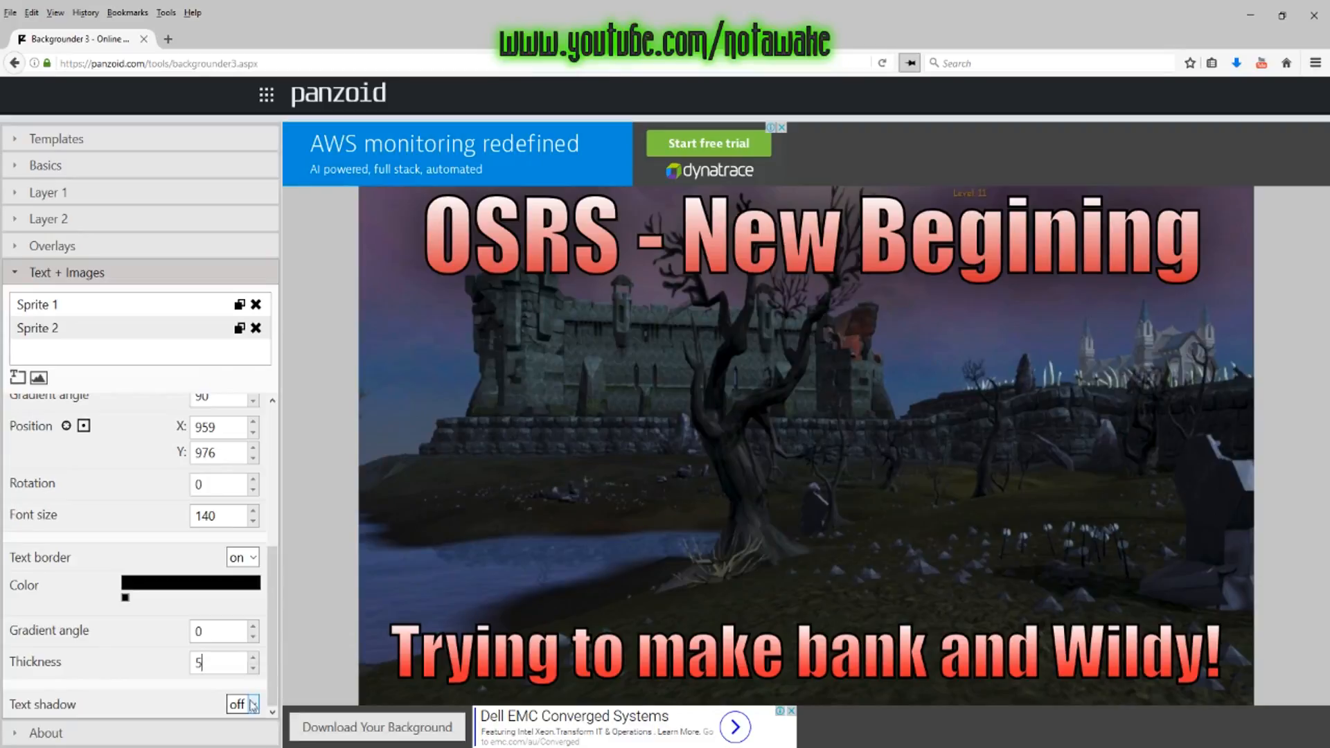
Step: Add a shadow with blur 43 to the subtitle, then add Sprite 3
scroll("down", 3)
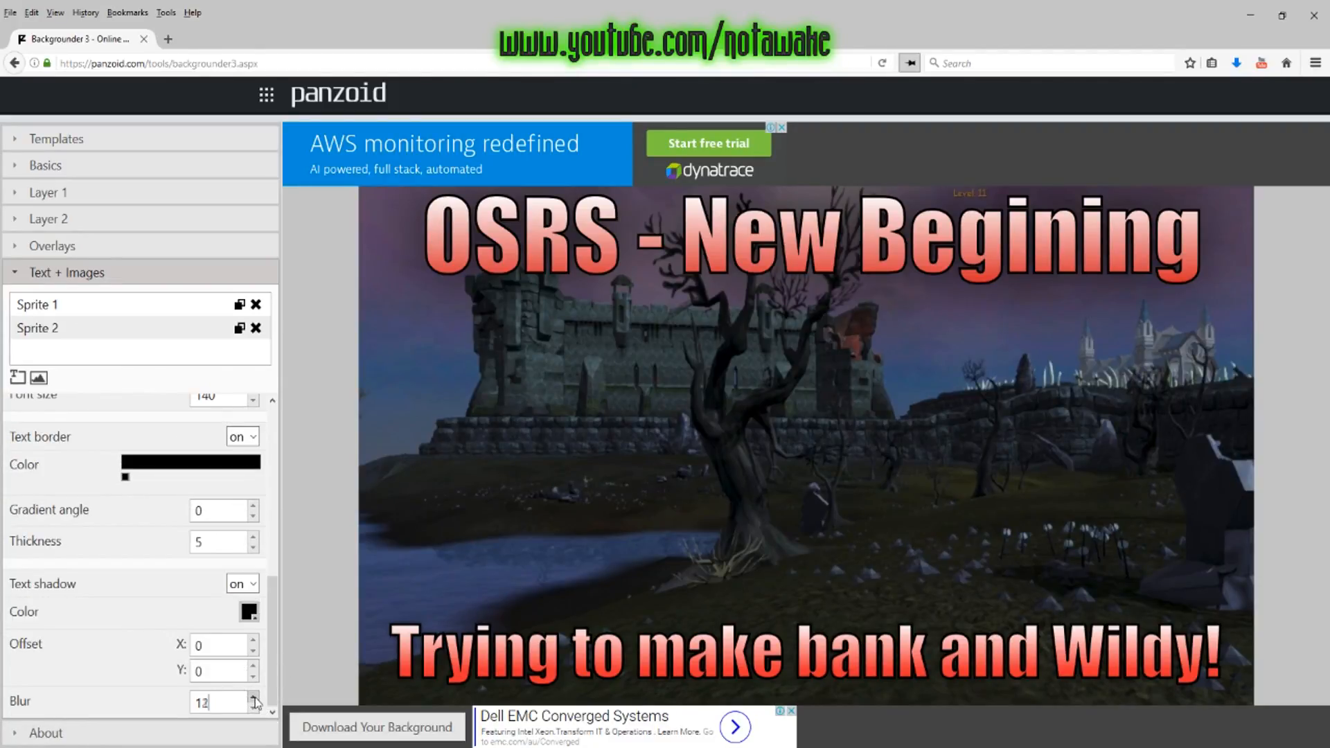
left_click(255, 696)
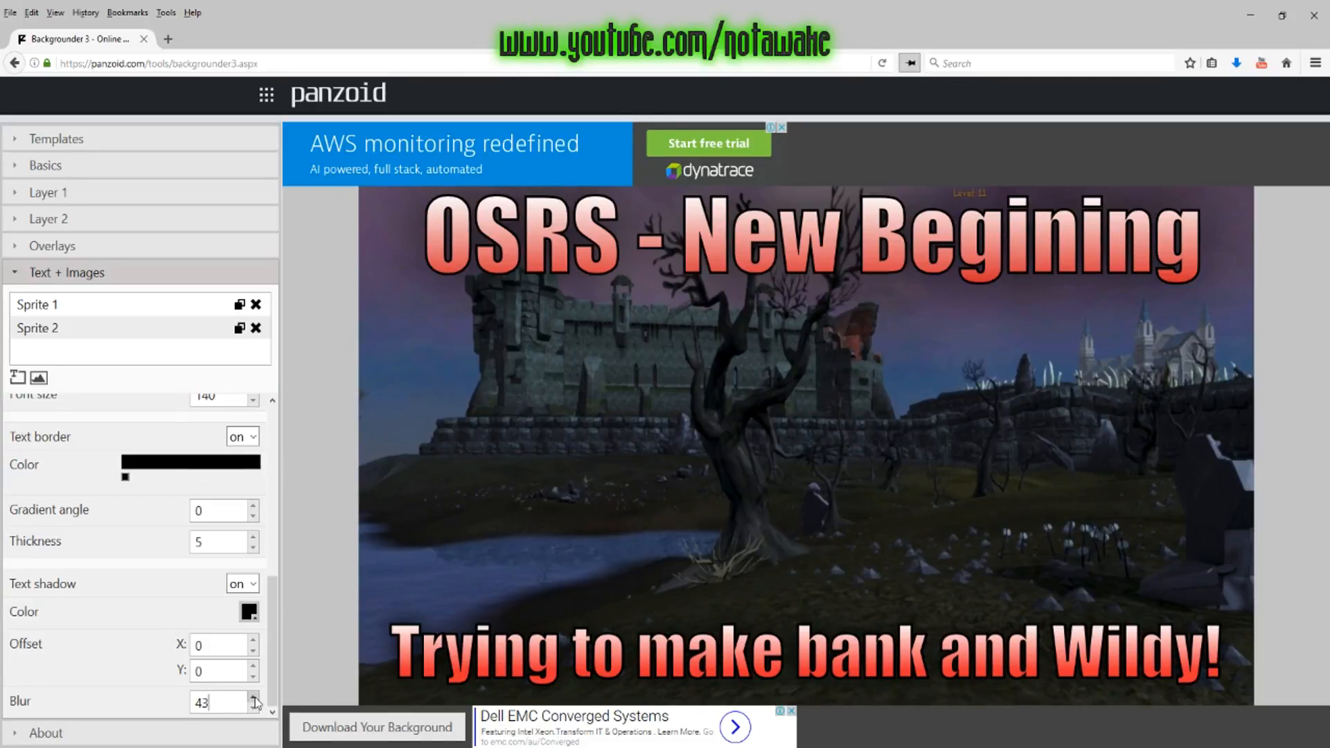
left_click(255, 697)
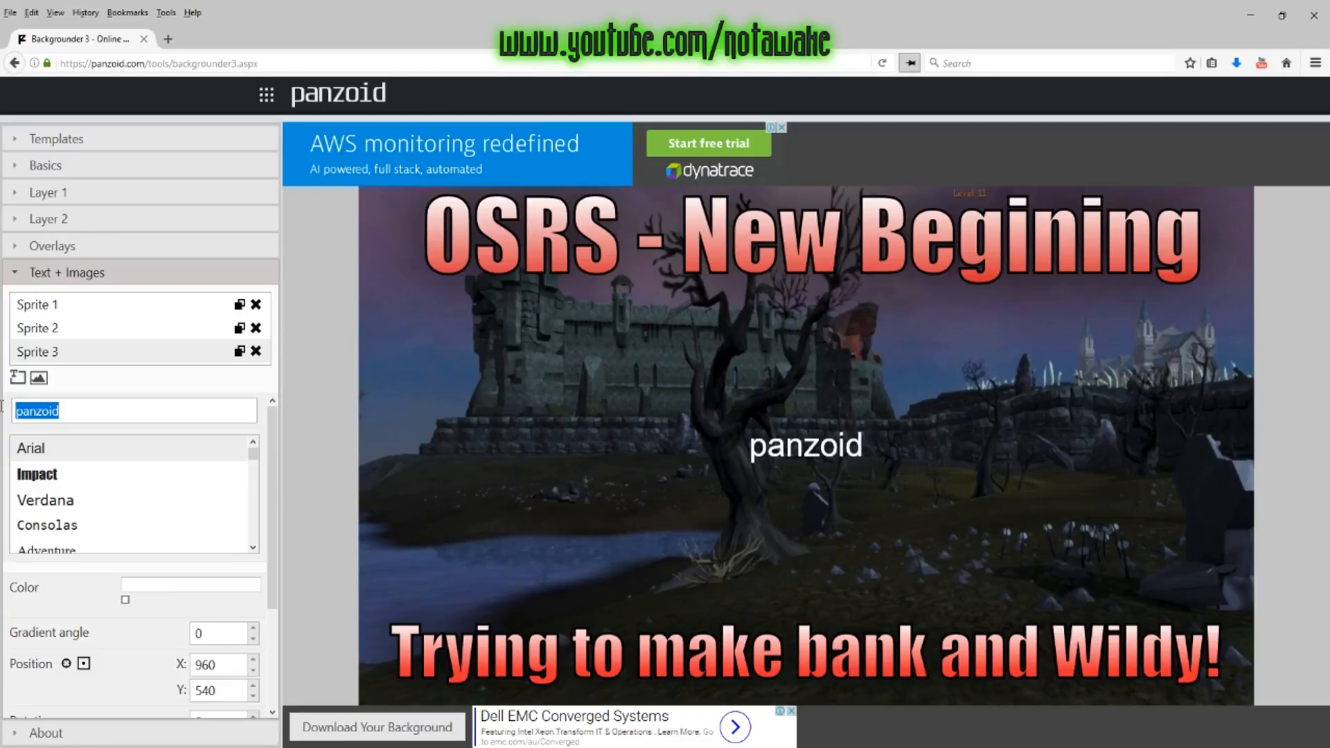
Step: Make Sprite 3 read '#2' with a green gradient at angle 90, rotated 45 degrees
type("#2")
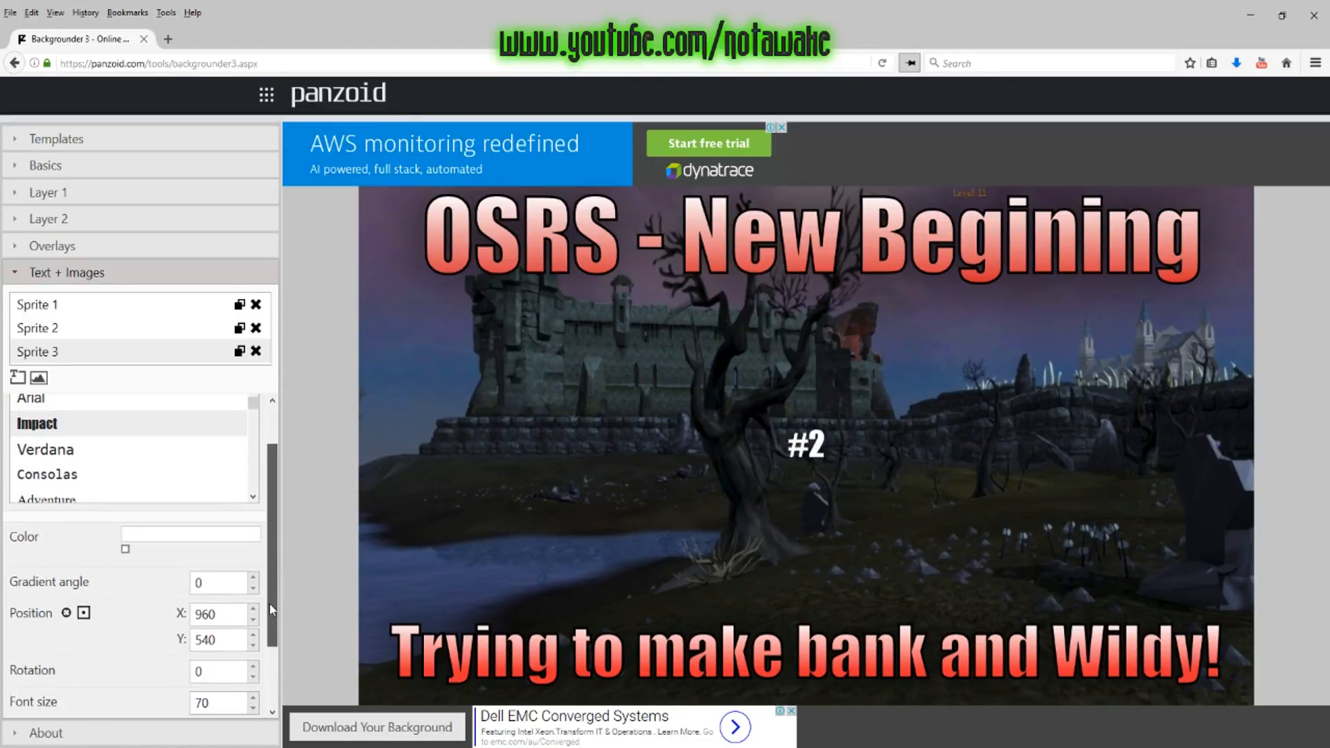
left_click(125, 550)
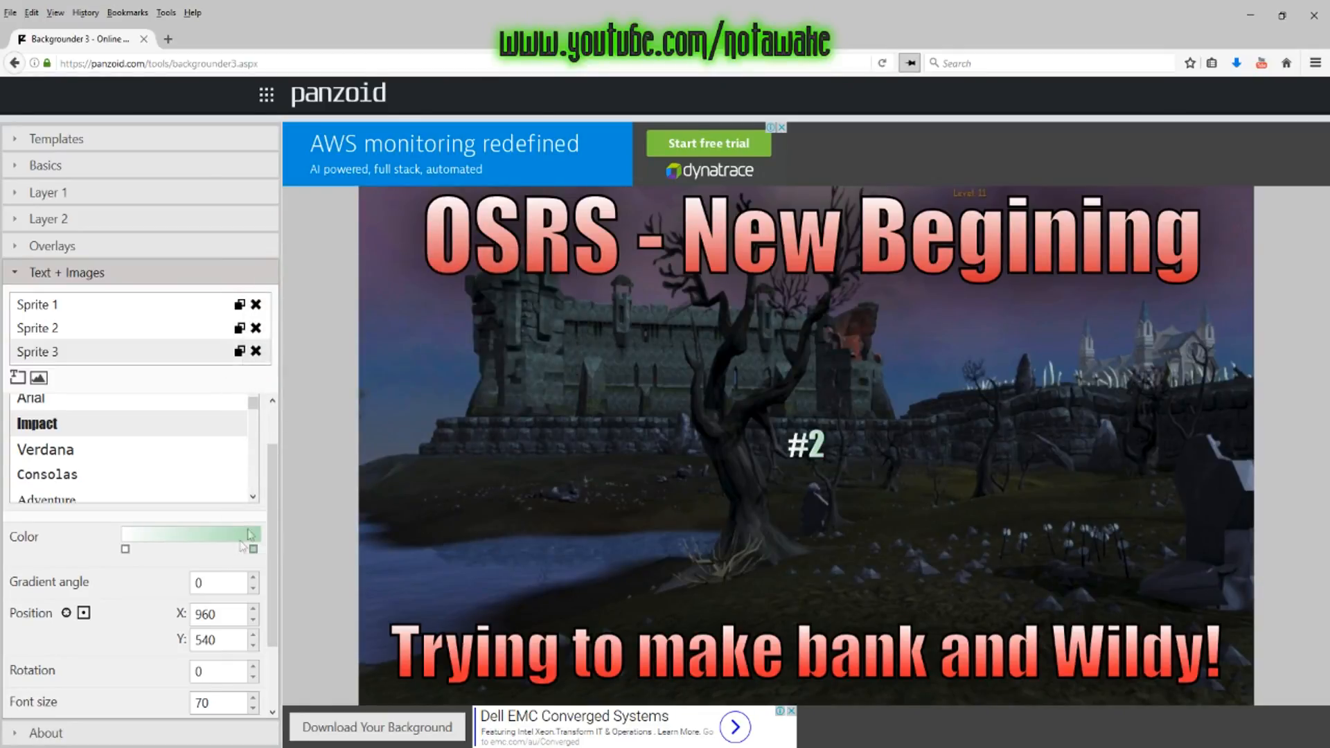
type("90")
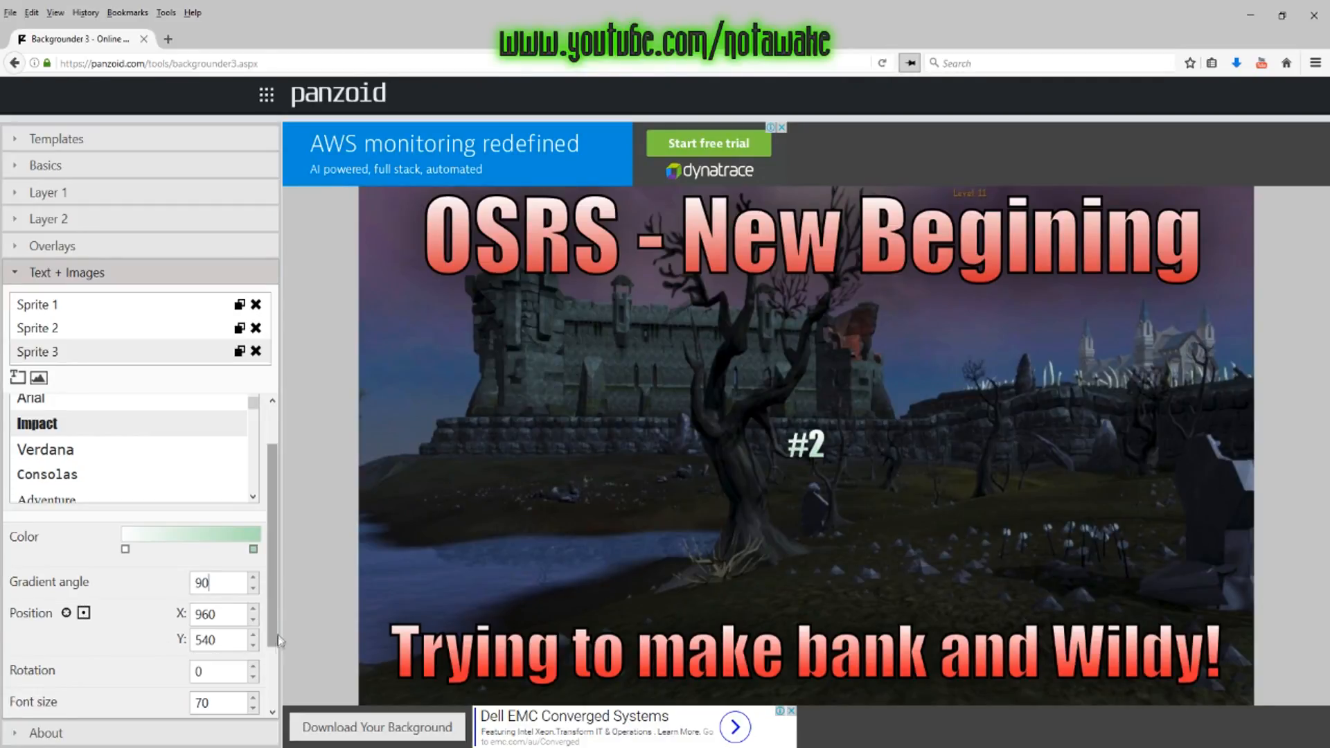
scroll("down", 3)
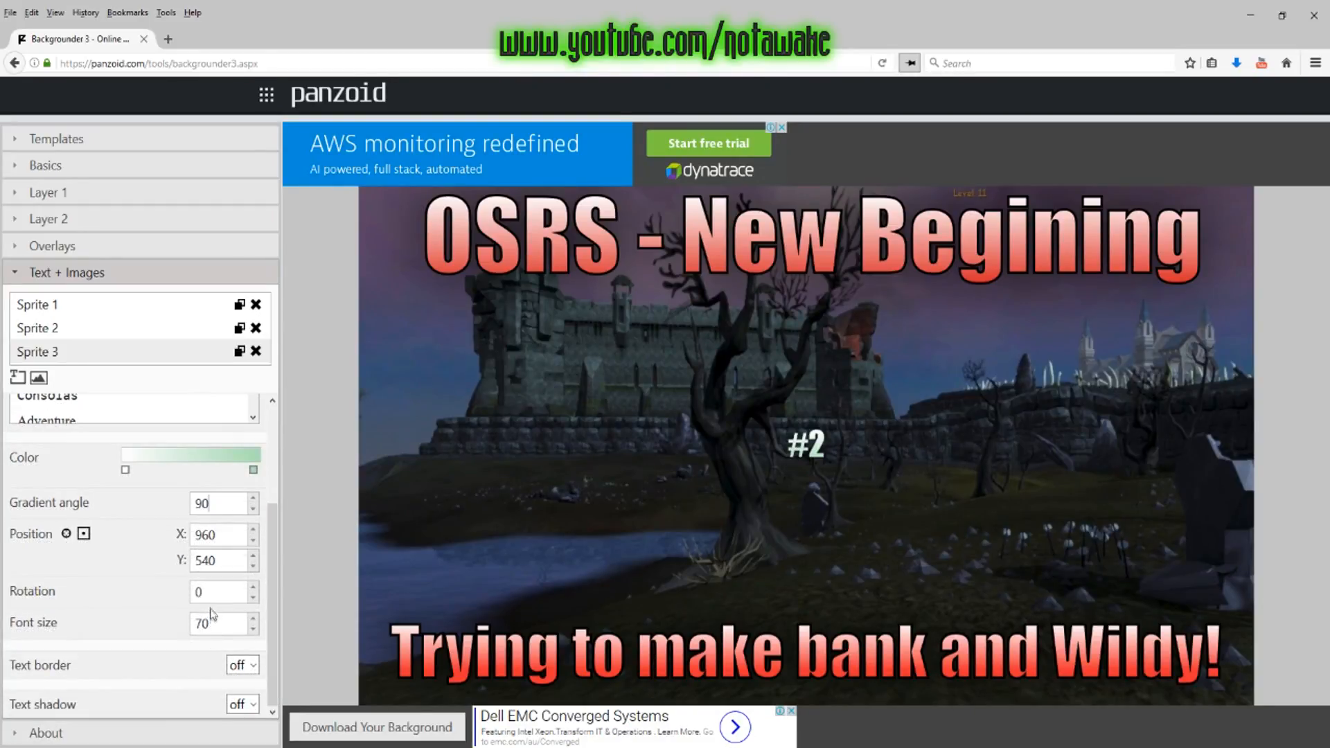
type("4")
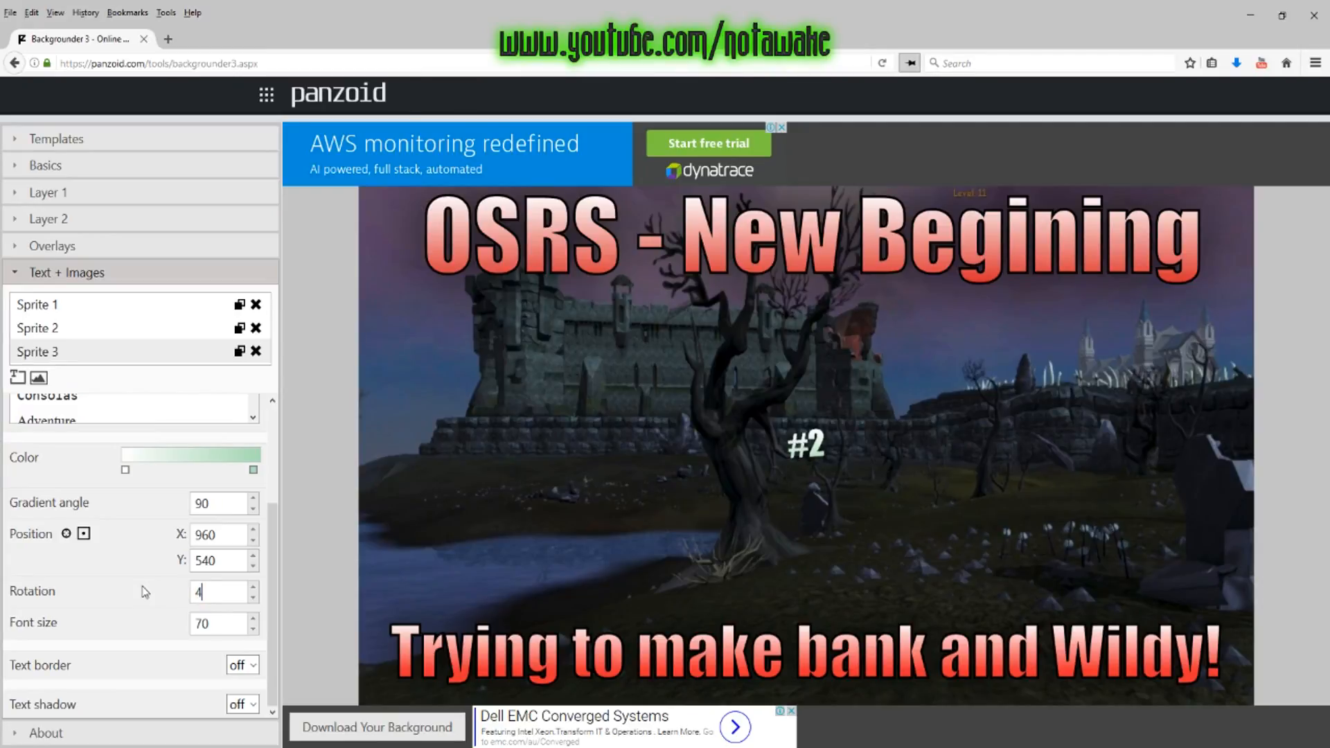
type("5")
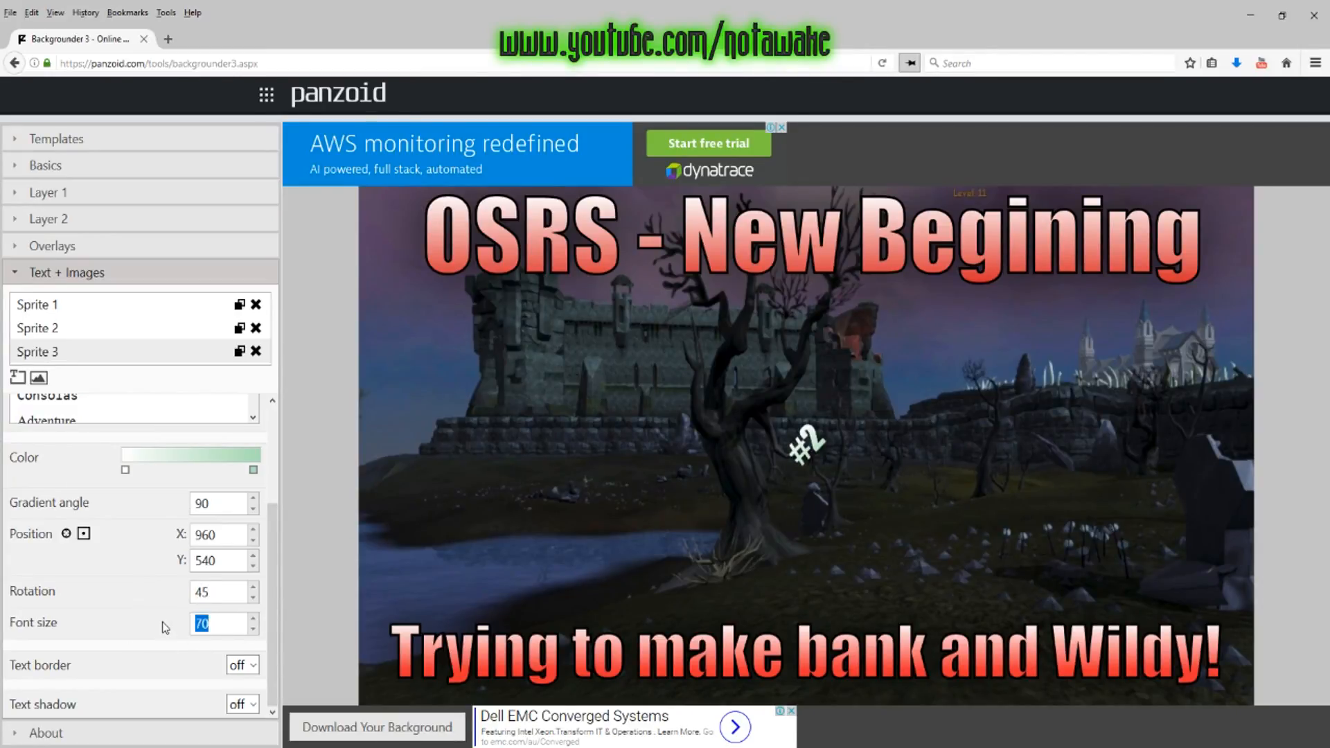
Step: Enlarge '#2' to font size 310 and give it a black border of thickness 8
type("250")
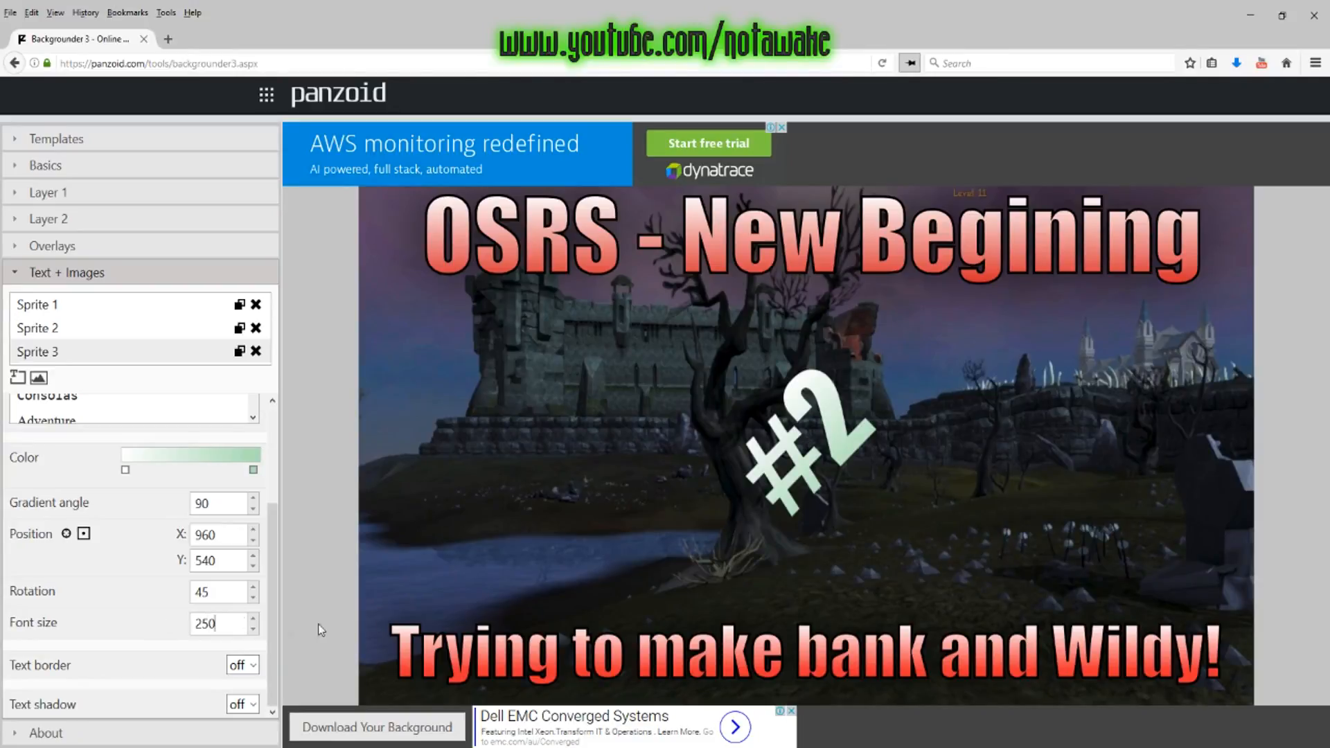
triple_click(210, 624)
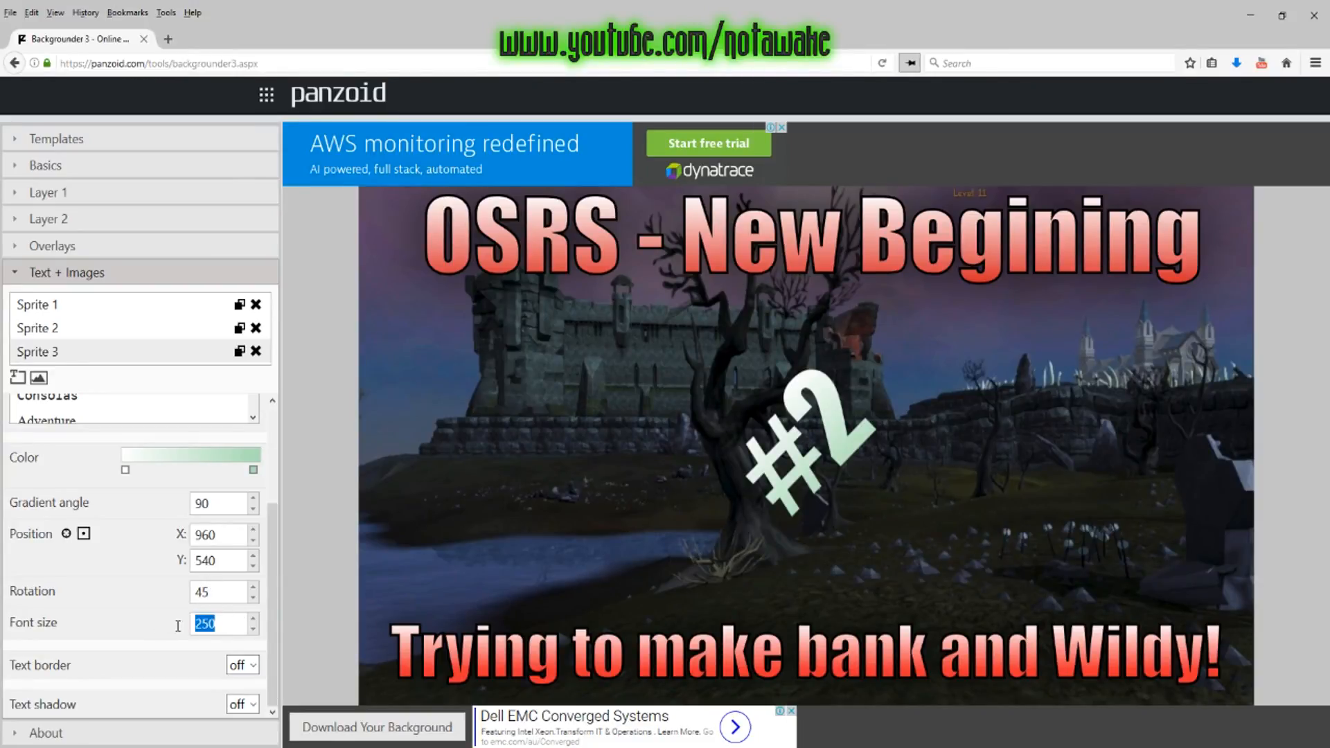
type("310")
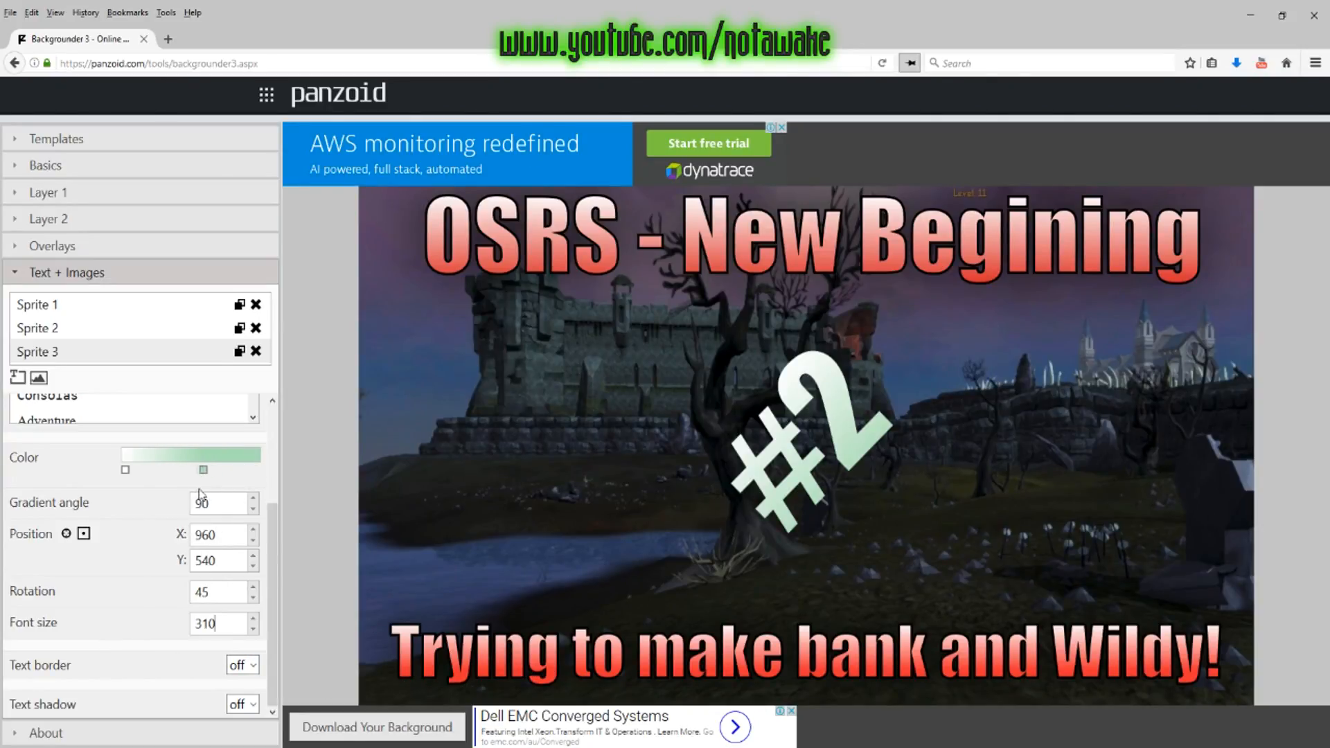
left_click(203, 470)
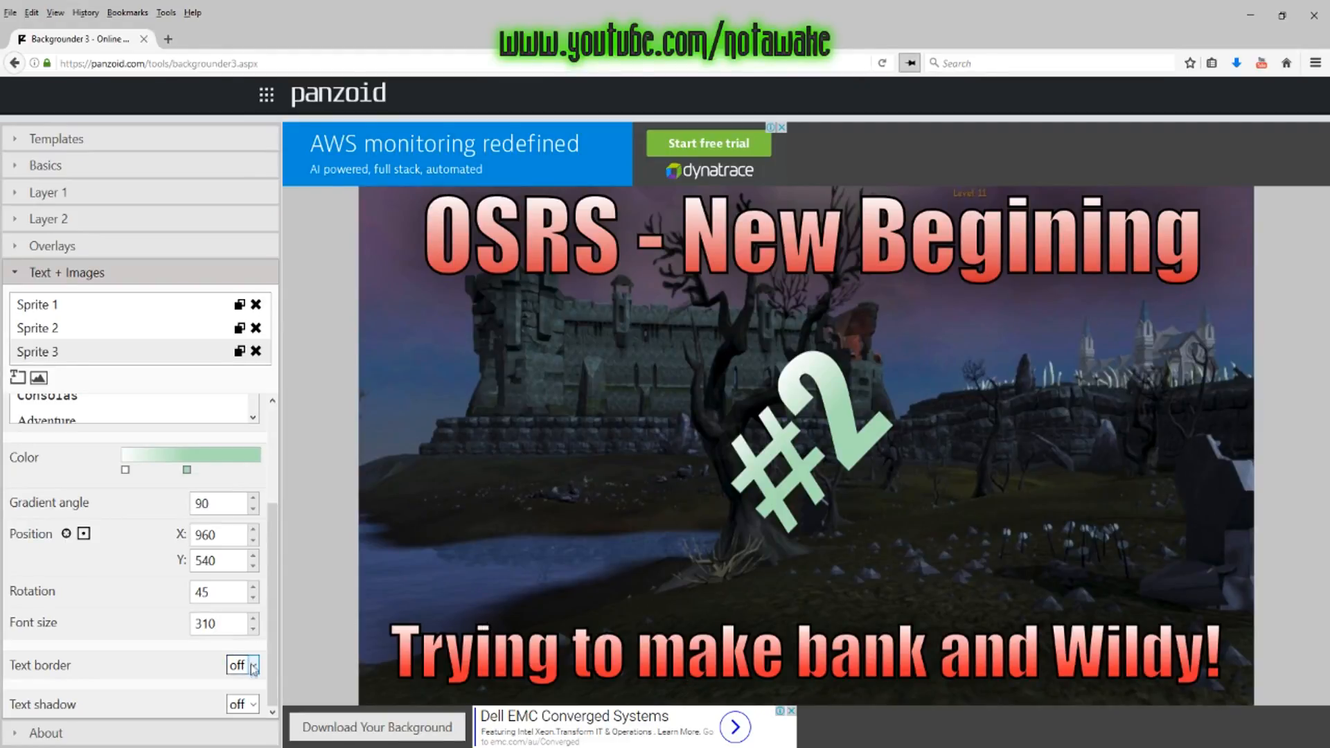
left_click(241, 665)
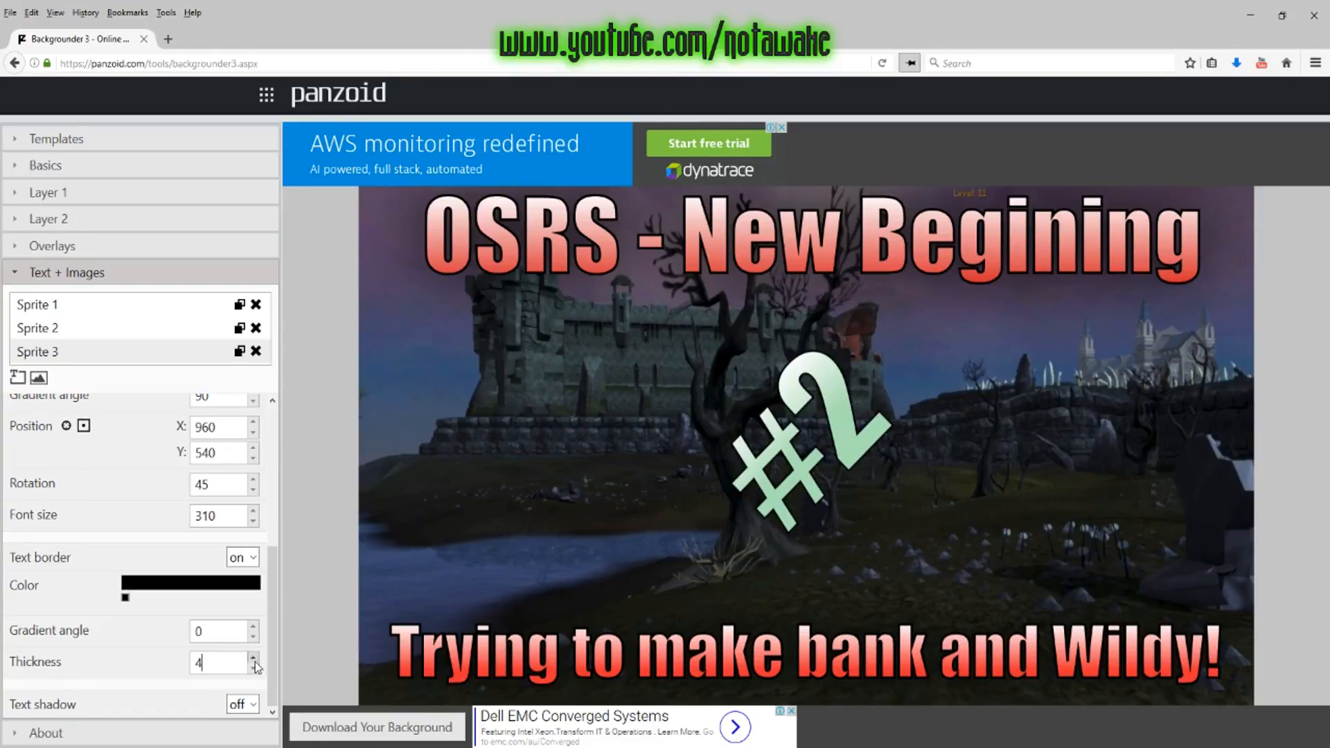
left_click(252, 658)
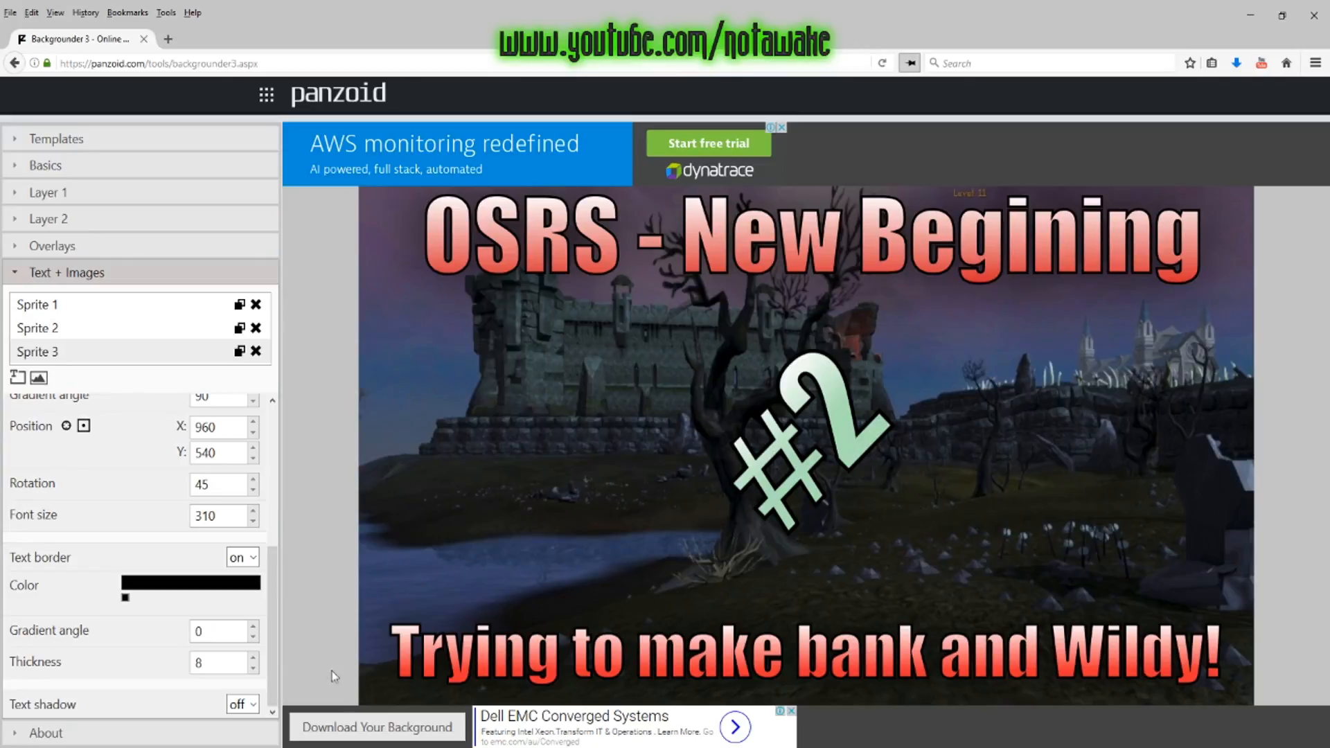
mouse_move(375, 728)
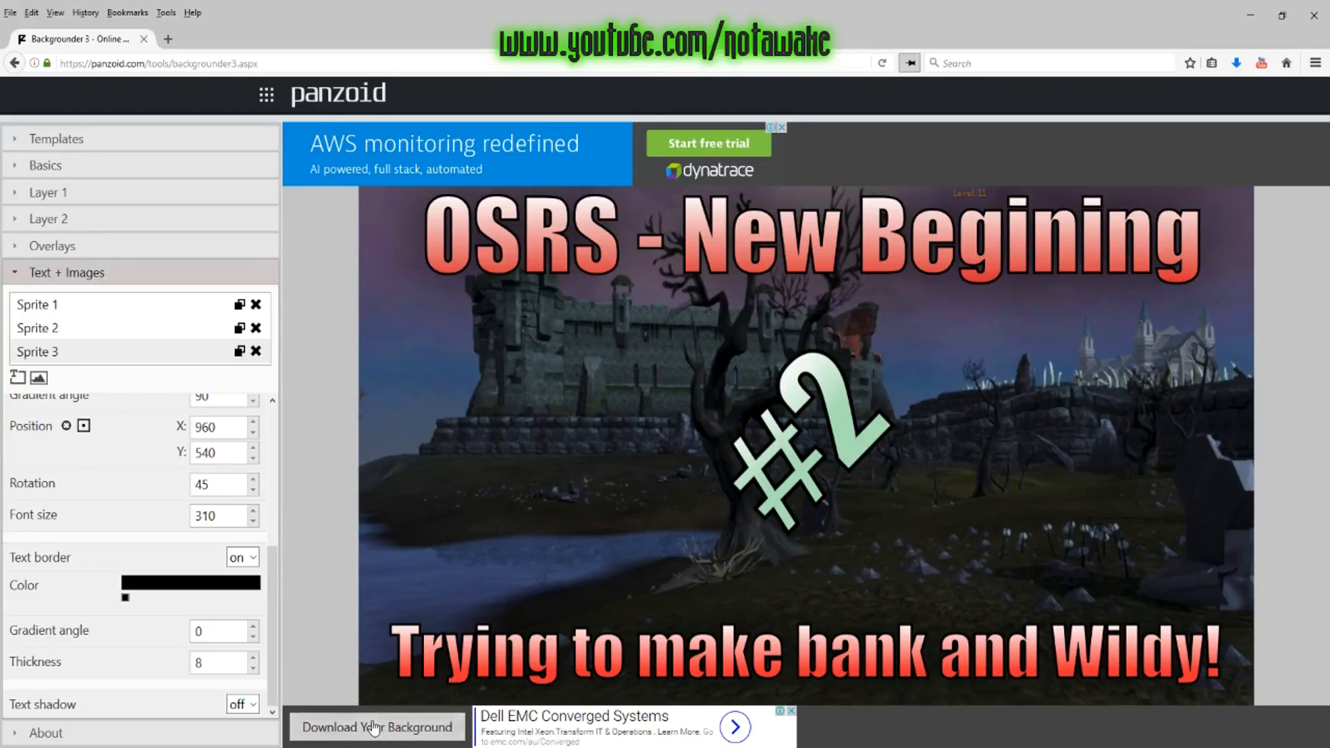
Step: Render the finished thumbnail and download it as backgrounder.png
left_click(376, 727)
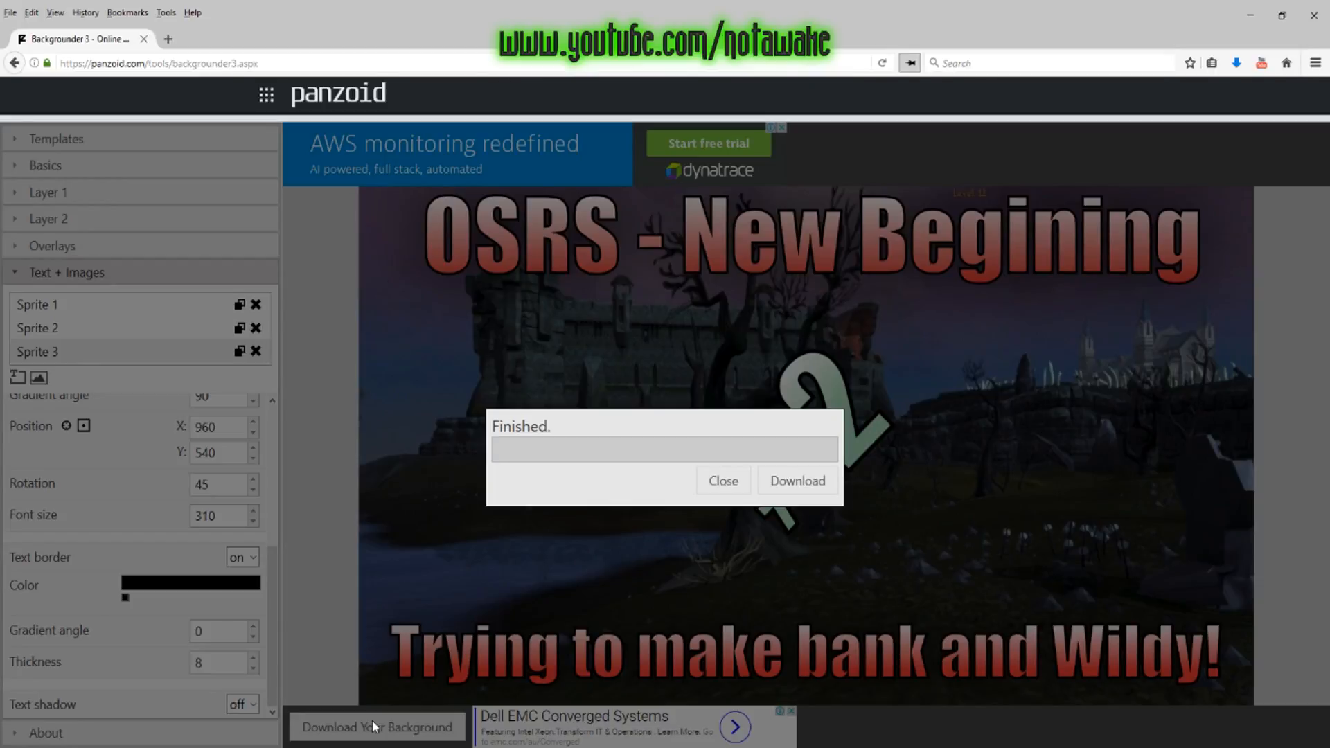
mouse_move(778, 526)
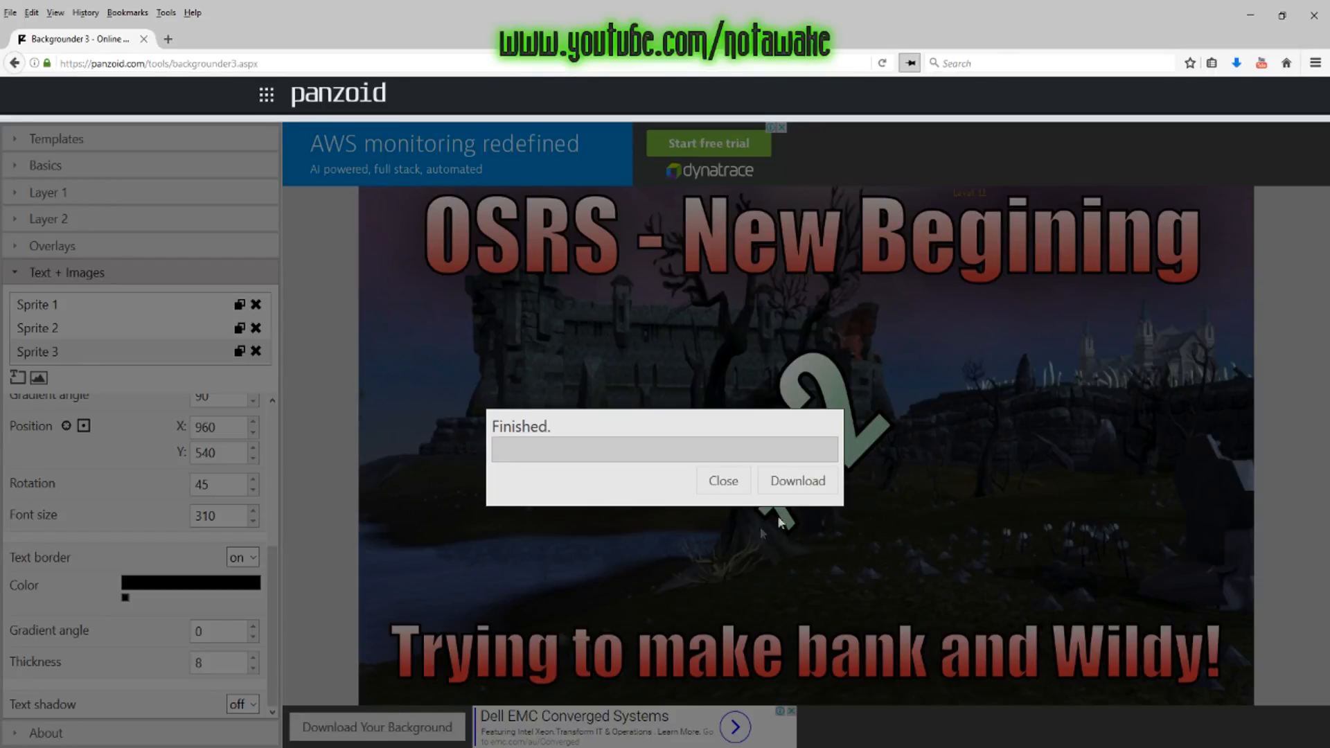
left_click(795, 481)
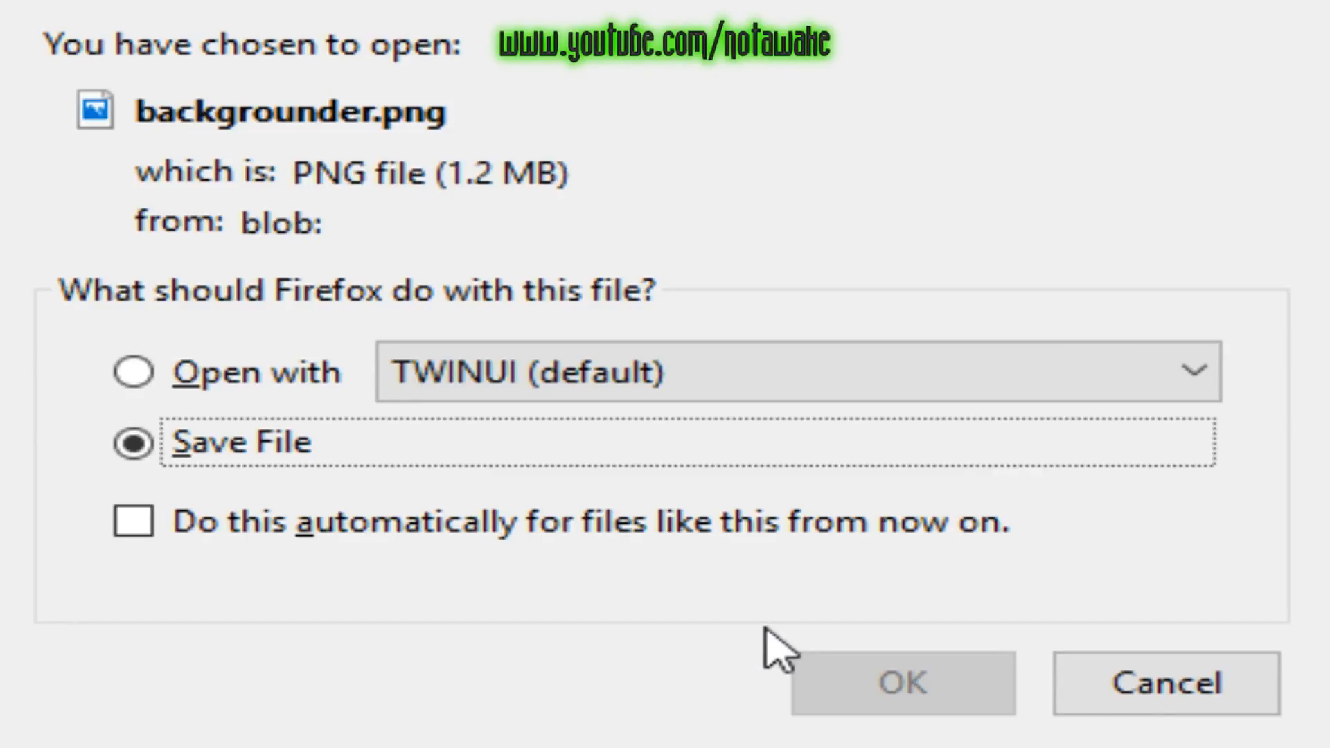
Step: Confirm saving backgrounder.png in the Firefox download dialog
left_click(902, 684)
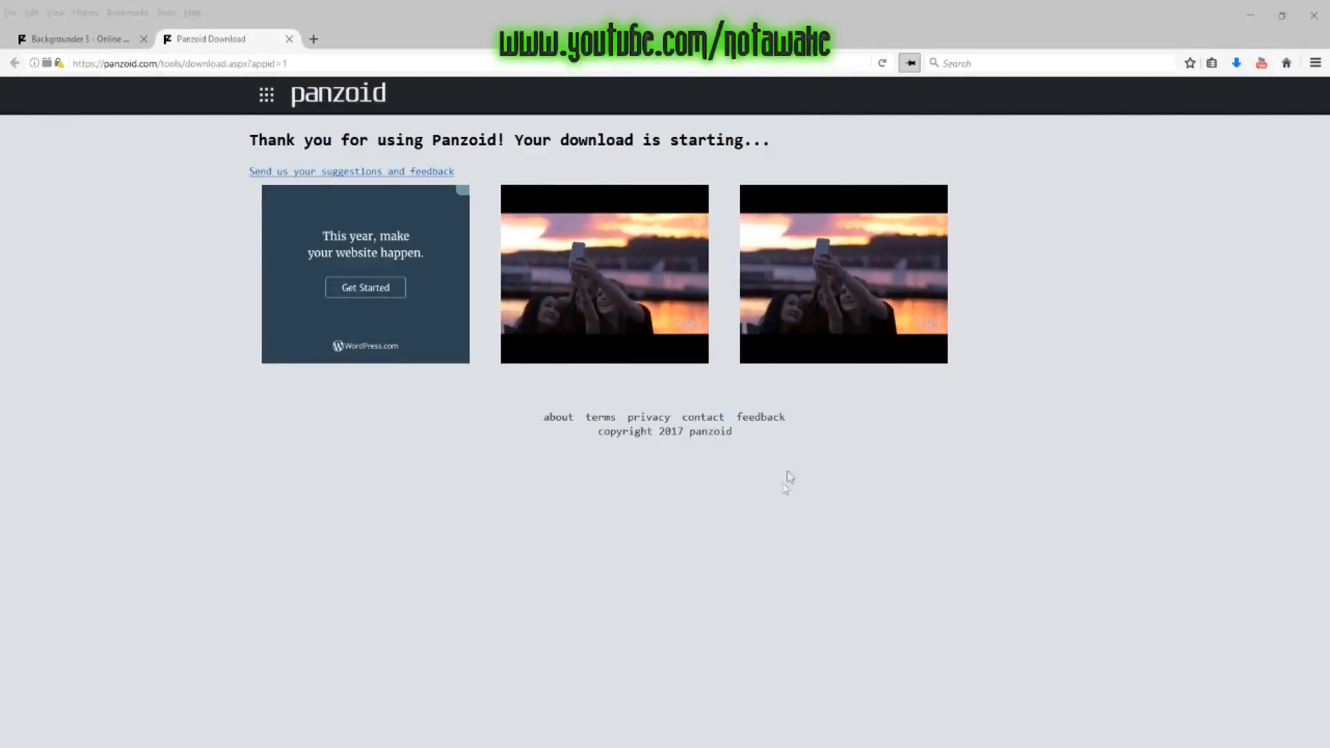